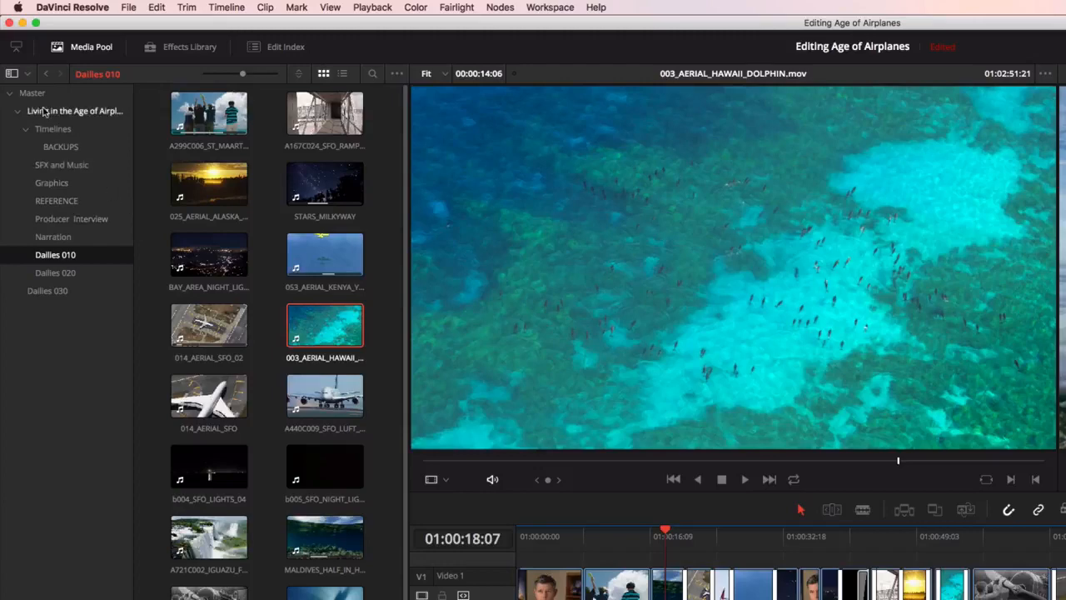
Create a new bin named 'Dailies 030' inside the project folder.
{"action": "left_click", "coordinate": [31, 92]}
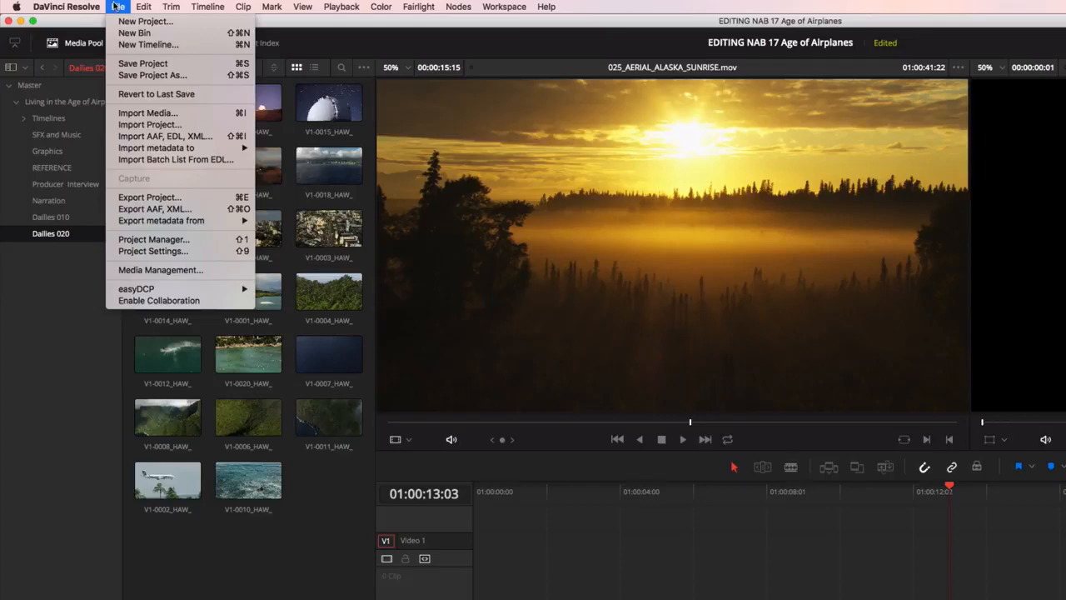
{"action": "left_click", "coordinate": [134, 32]}
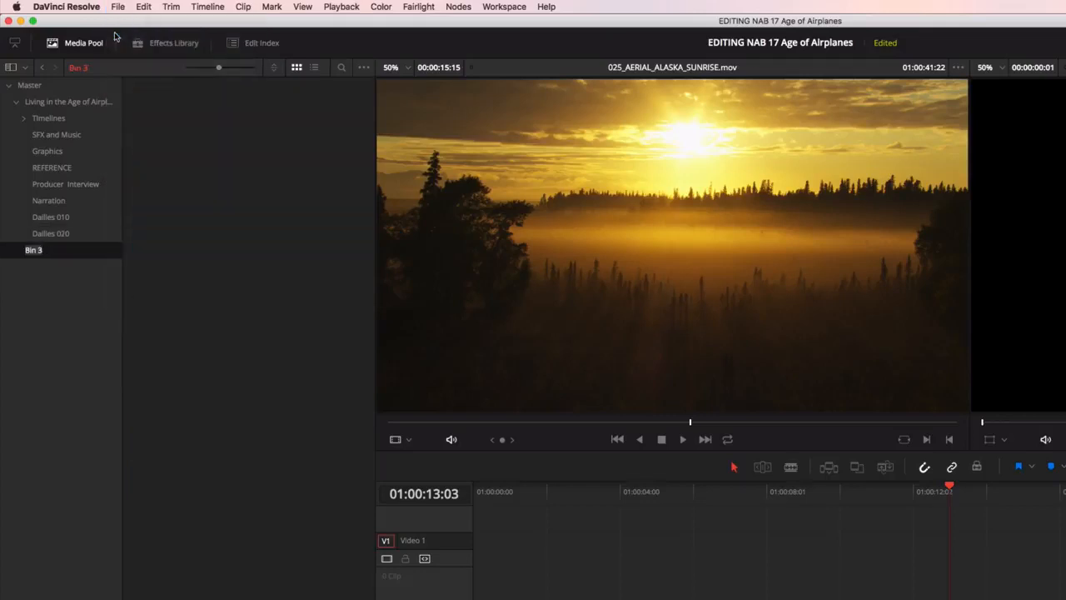
{"action": "type", "text": "Dailies 030"}
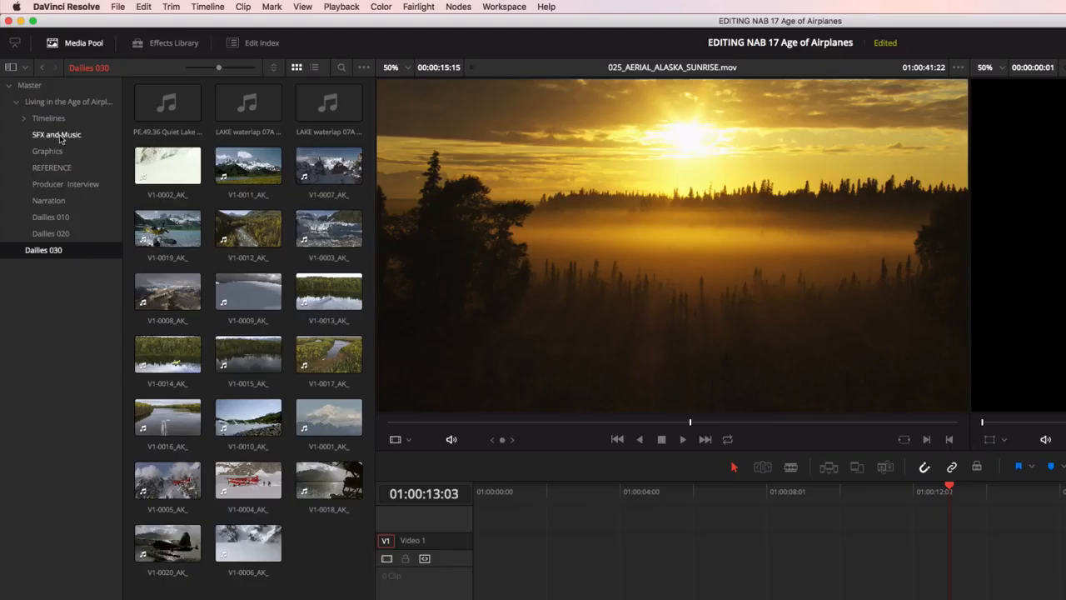
View the Dailies 030 clips as a detailed list in the Bins window, then open Dailies 010.
{"action": "left_click", "coordinate": [56, 134]}
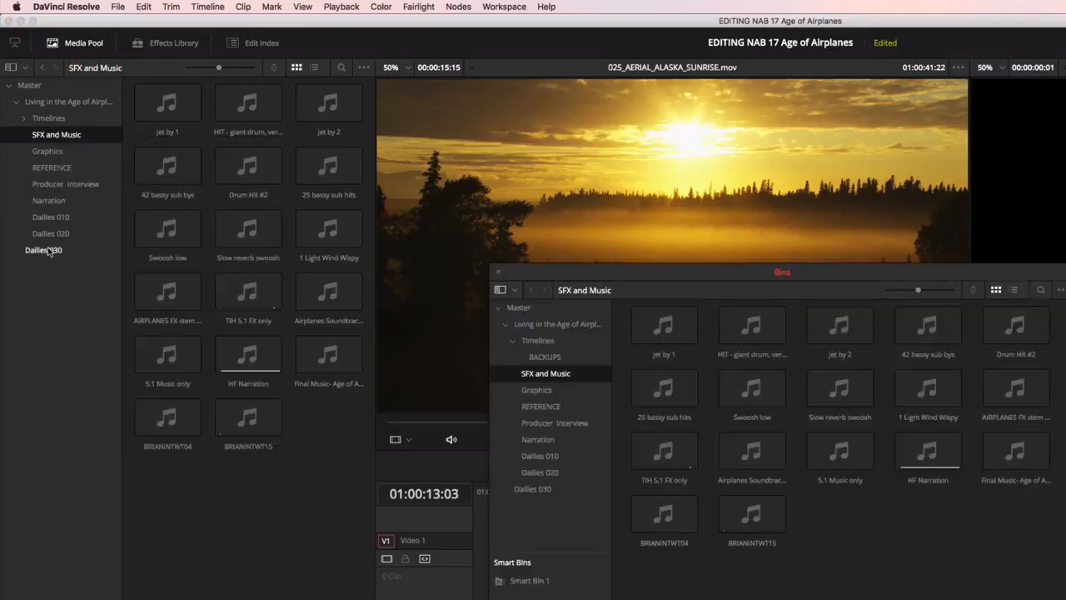
{"action": "left_click", "coordinate": [43, 249]}
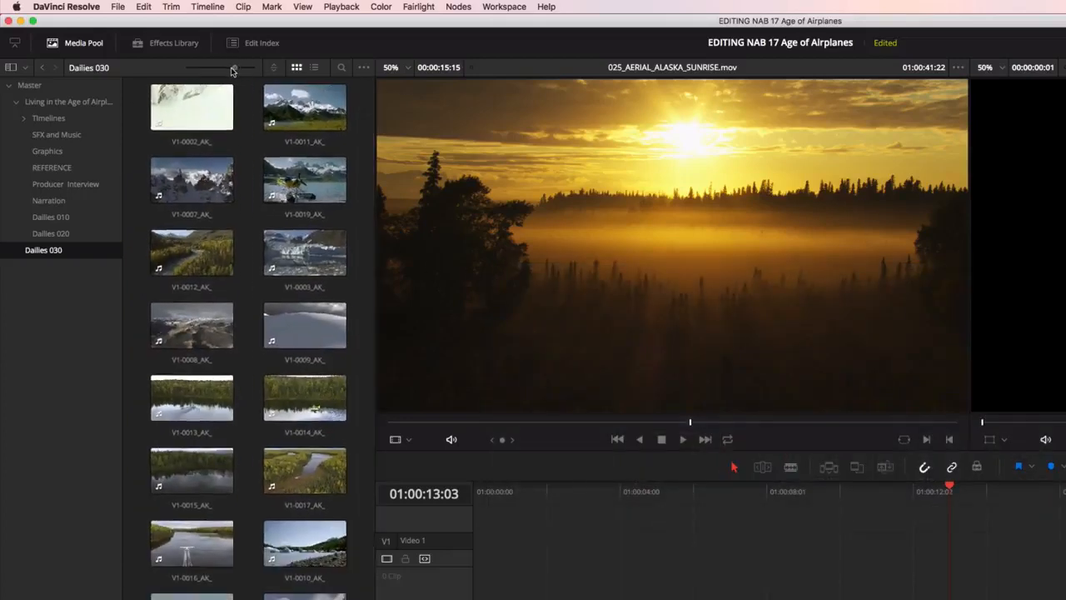
{"action": "left_click", "coordinate": [314, 67]}
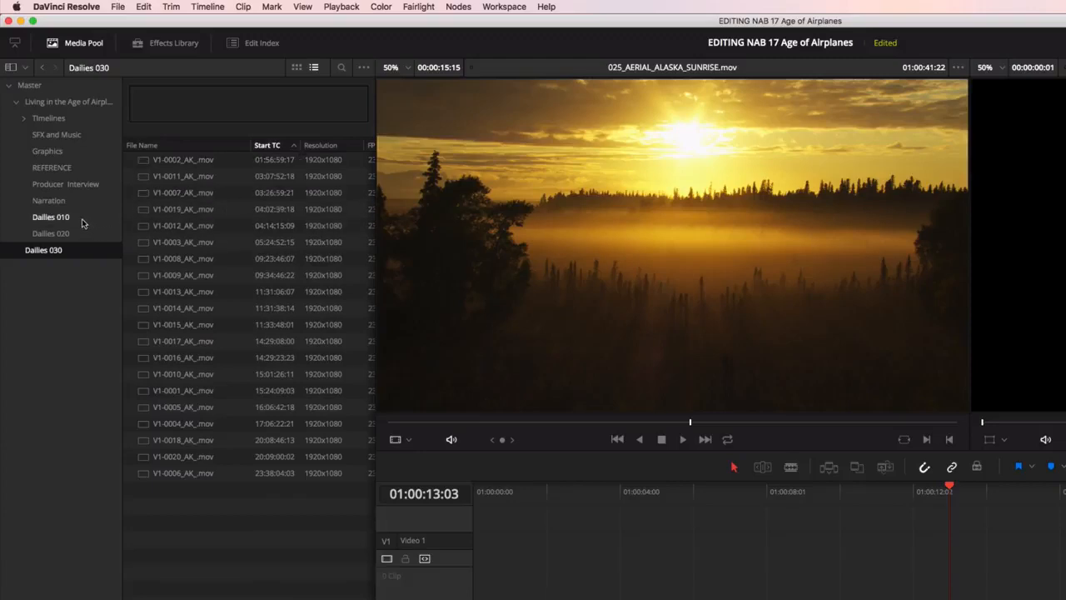
{"action": "left_click", "coordinate": [50, 216]}
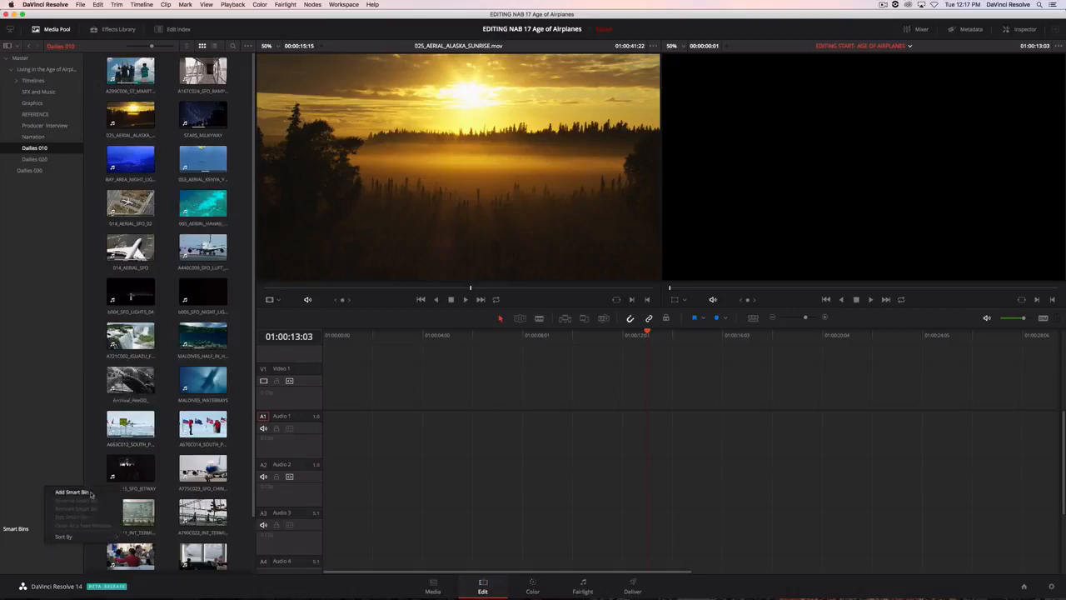
Create Smart Bin 0 with two rules: Keywords contains 'aerial' and contains 'plane'.
{"action": "left_click", "coordinate": [70, 491]}
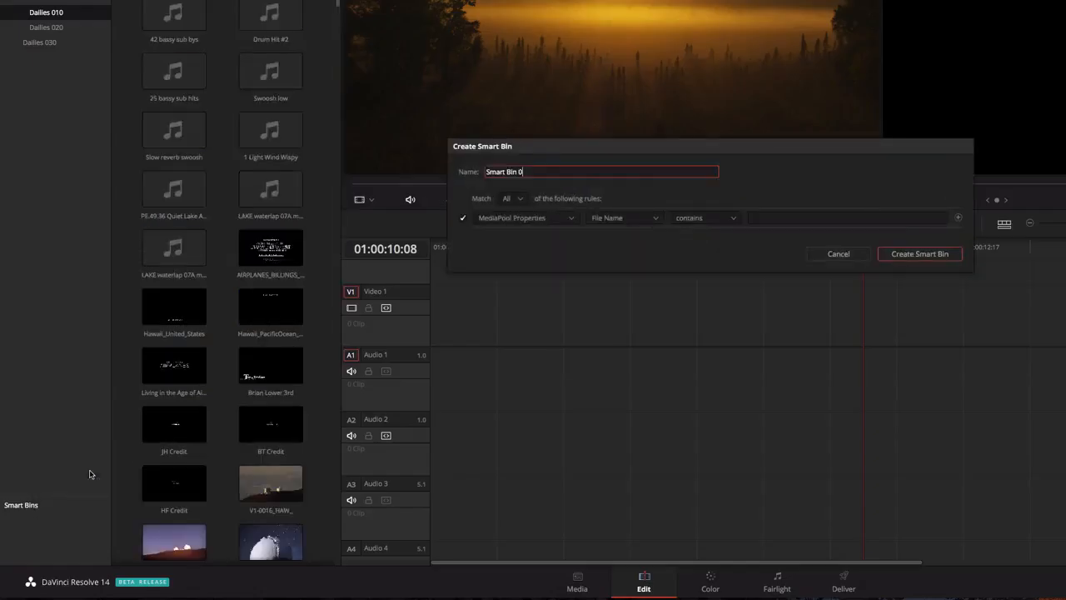
{"action": "left_click", "coordinate": [624, 217]}
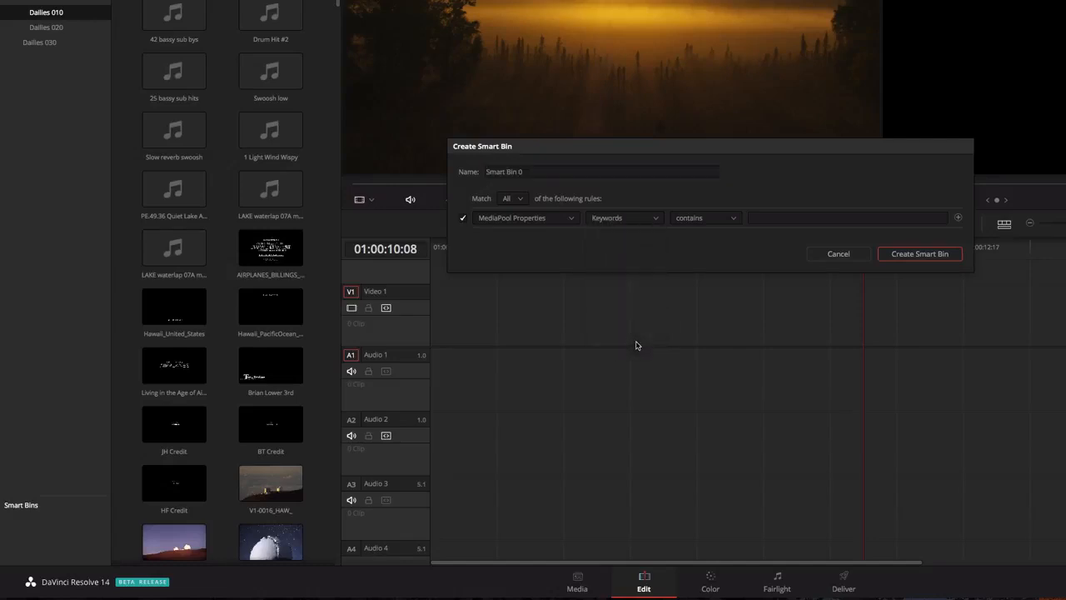
{"action": "type", "text": "aerial"}
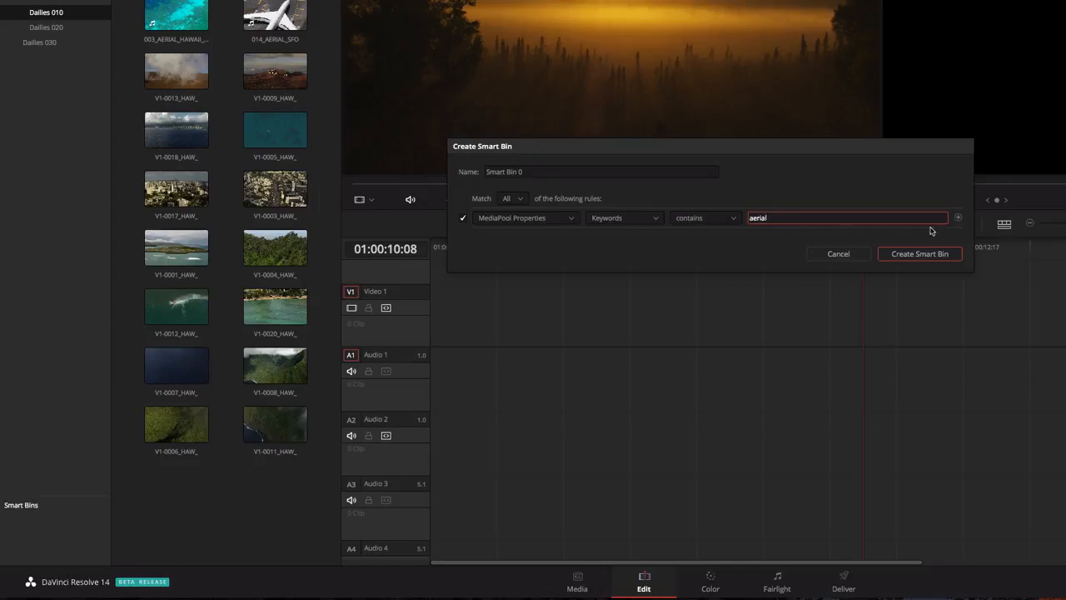
{"action": "left_click", "coordinate": [958, 217]}
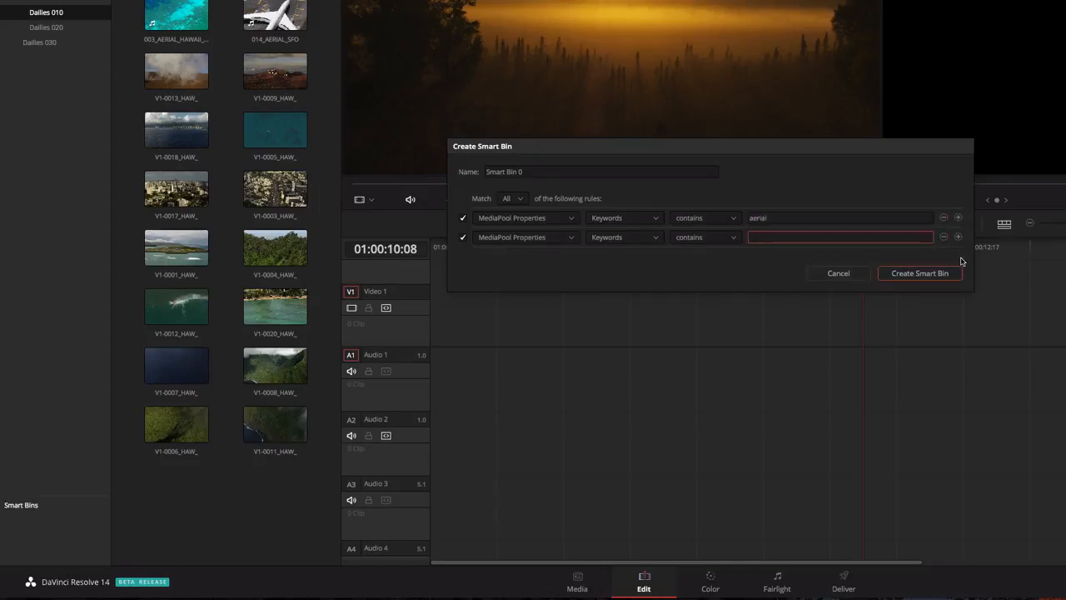
{"action": "type", "text": "plane"}
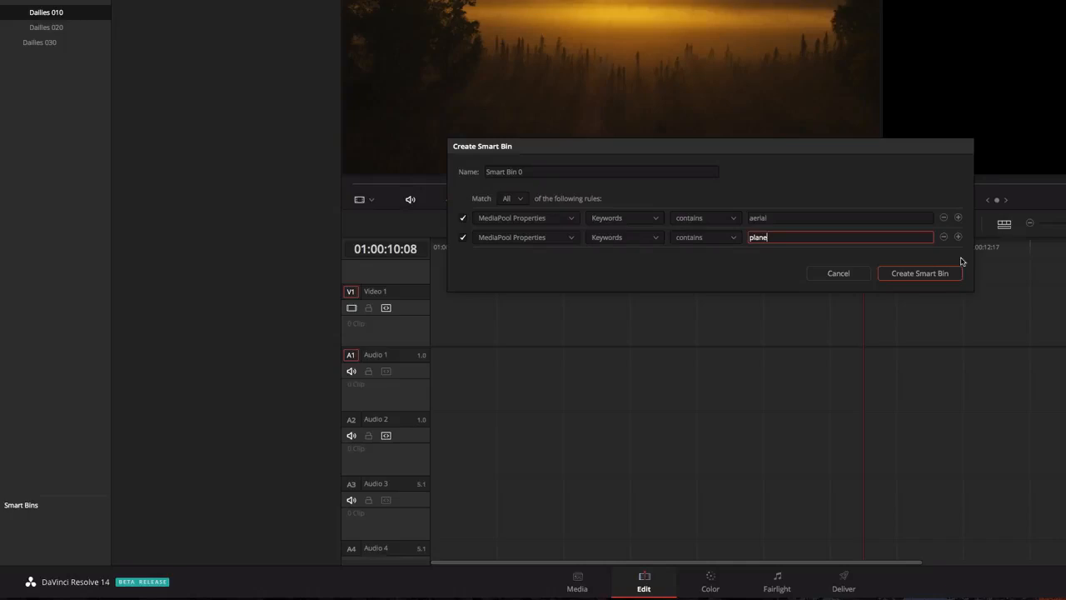
{"action": "left_click", "coordinate": [920, 273]}
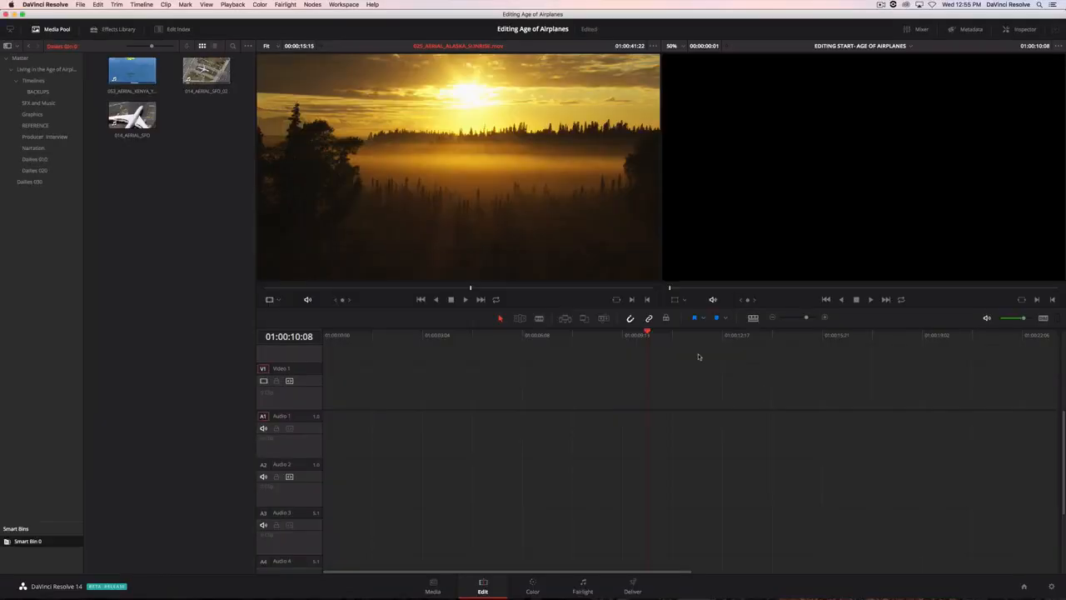
{"action": "mouse_move", "coordinate": [163, 119]}
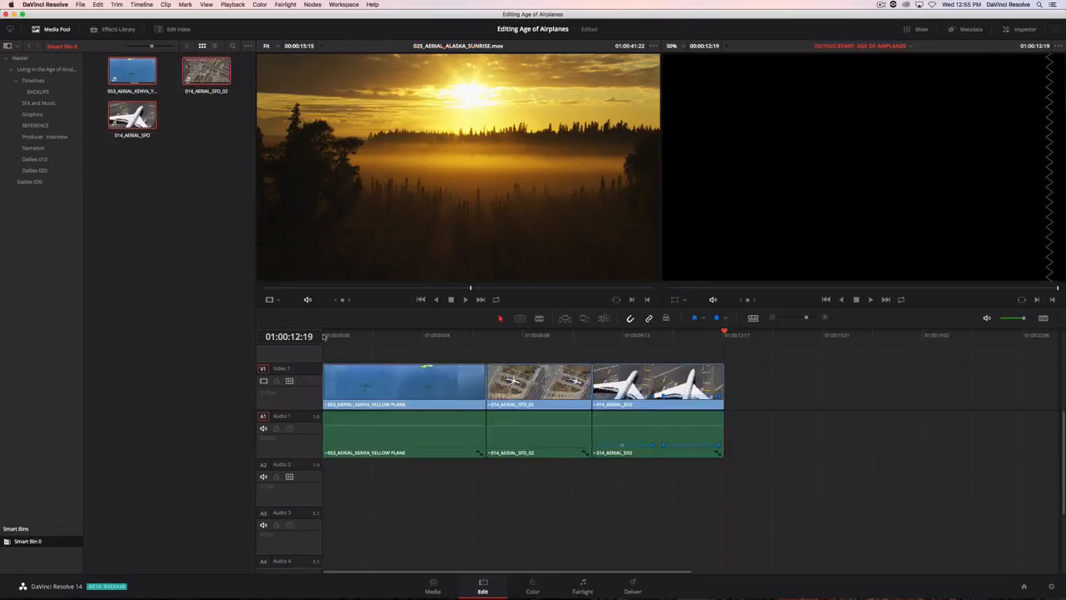
Edit the three plane clips into the timeline and drag the St Maarten clip onto the viewer overlay.
{"action": "left_click", "coordinate": [615, 335]}
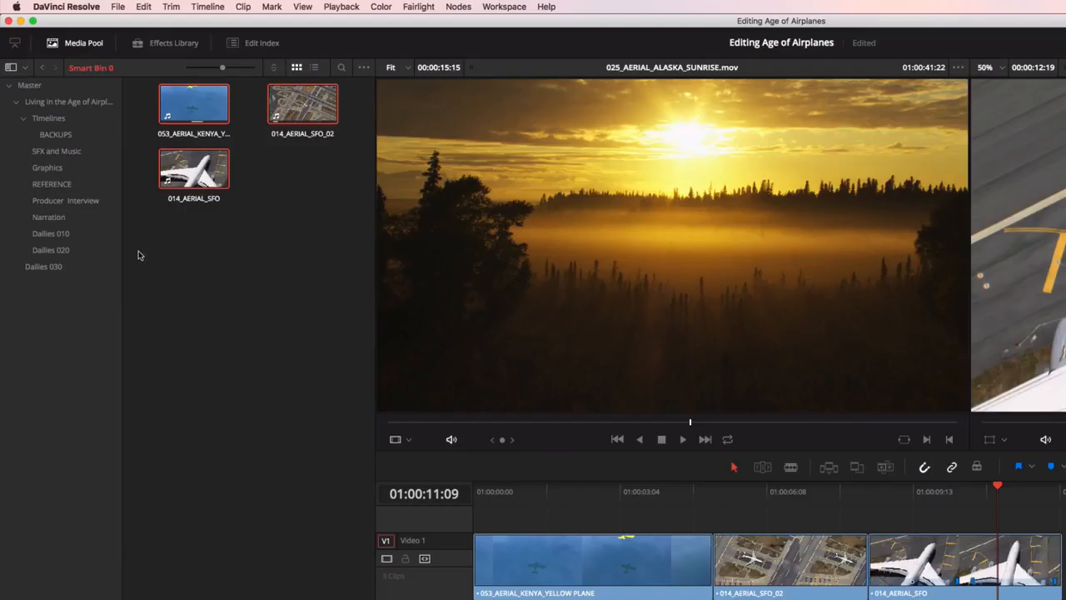
{"action": "left_click", "coordinate": [51, 233]}
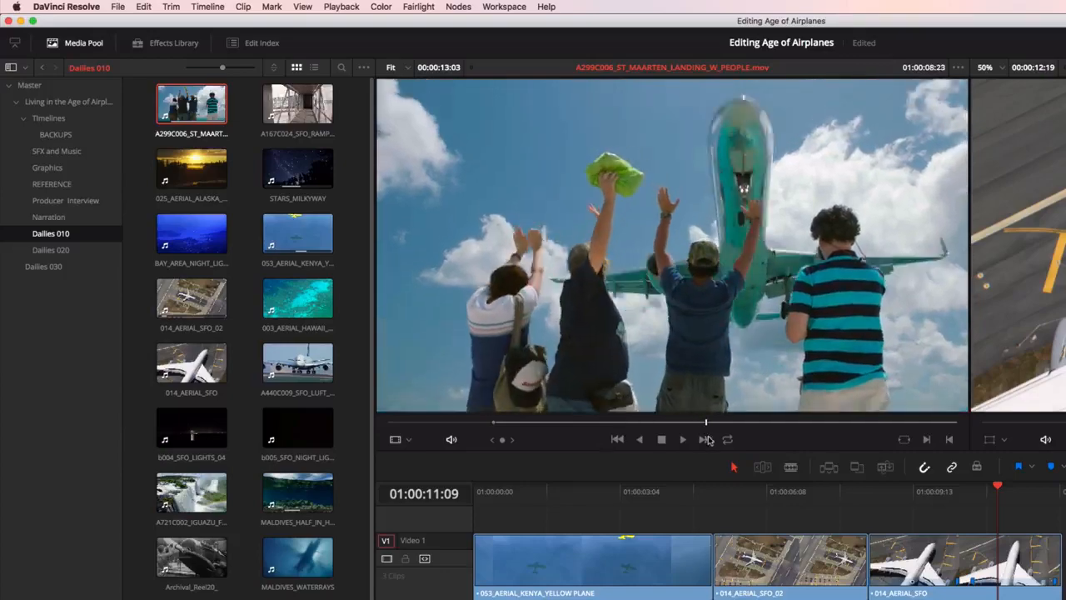
{"action": "left_click_drag", "start_coordinate": [706, 422], "coordinate": [783, 422]}
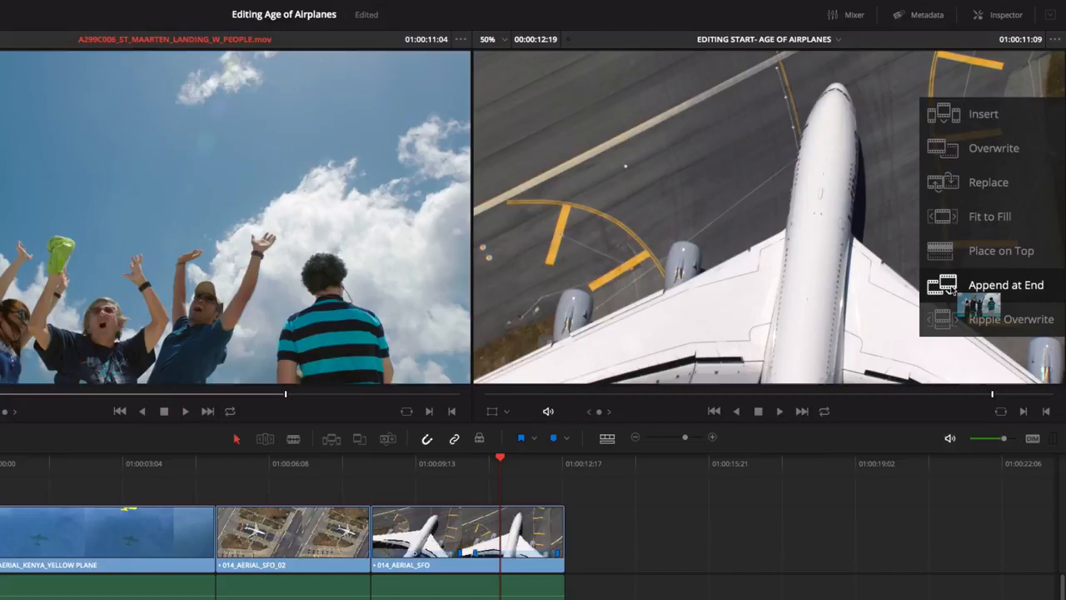
Append the St Maarten landing clip at the end and show Brian's interview waveform.
{"action": "left_click", "coordinate": [1006, 285]}
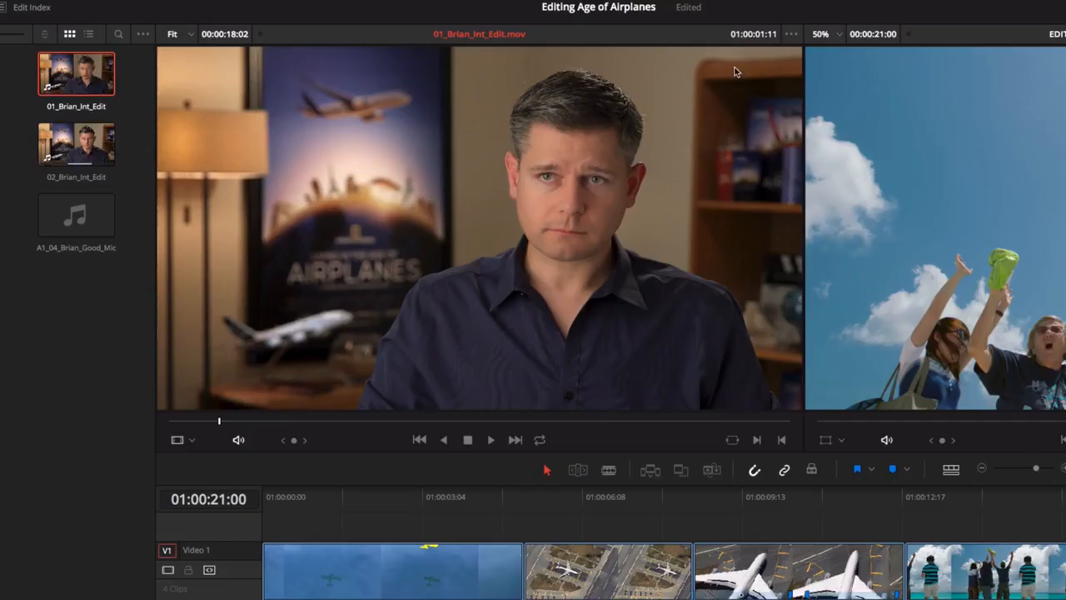
{"action": "left_click", "coordinate": [790, 35]}
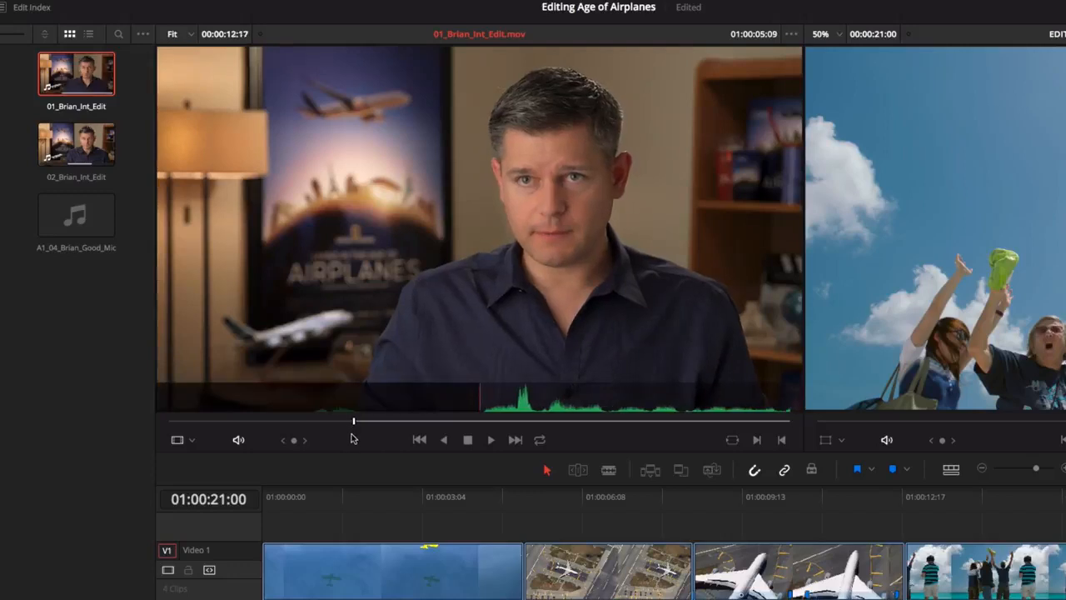
{"action": "left_click", "coordinate": [491, 440]}
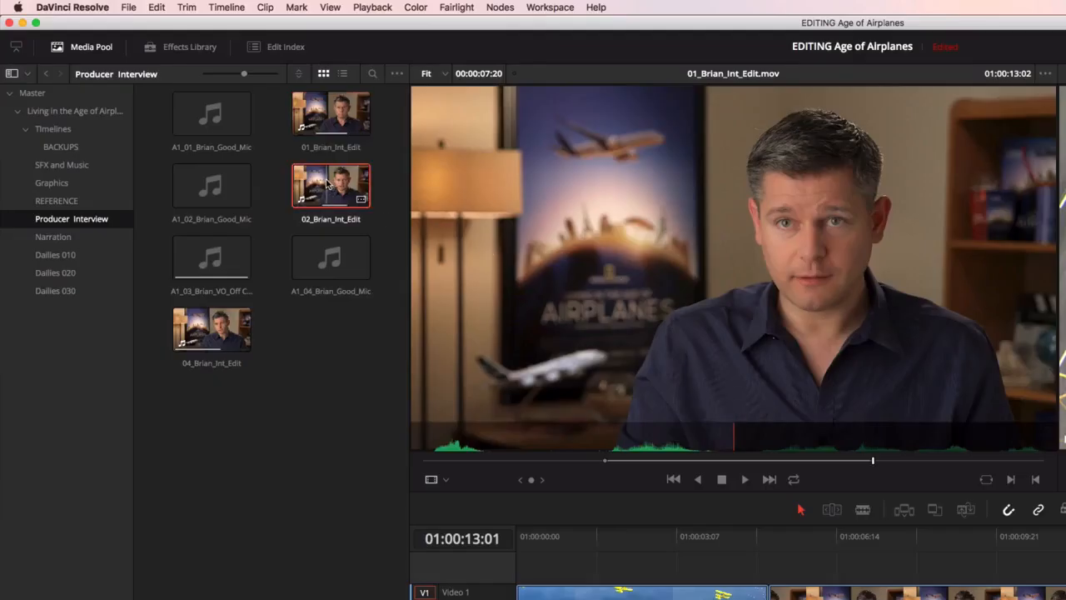
Load a clip in the source viewer and roll the edit's end point to the playhead.
{"action": "double_click", "coordinate": [331, 185]}
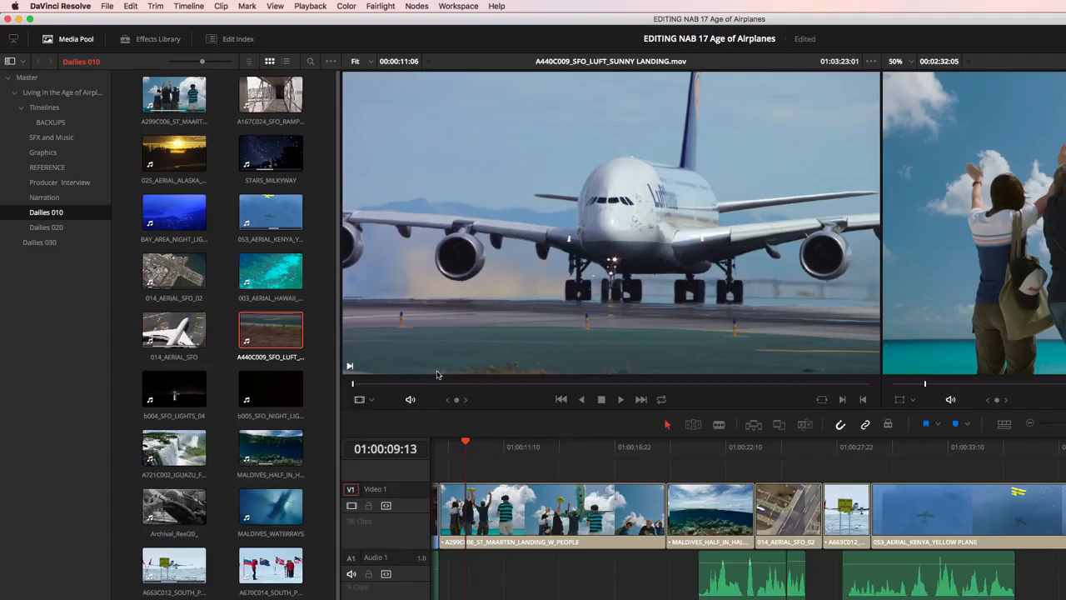
{"action": "left_click", "coordinate": [156, 6]}
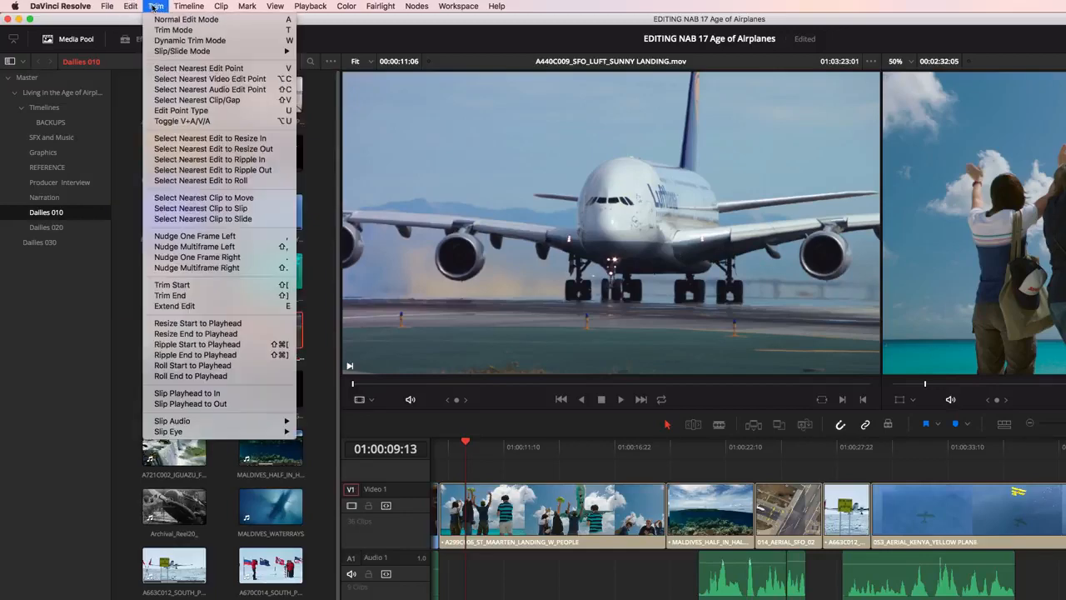
{"action": "left_click", "coordinate": [220, 6]}
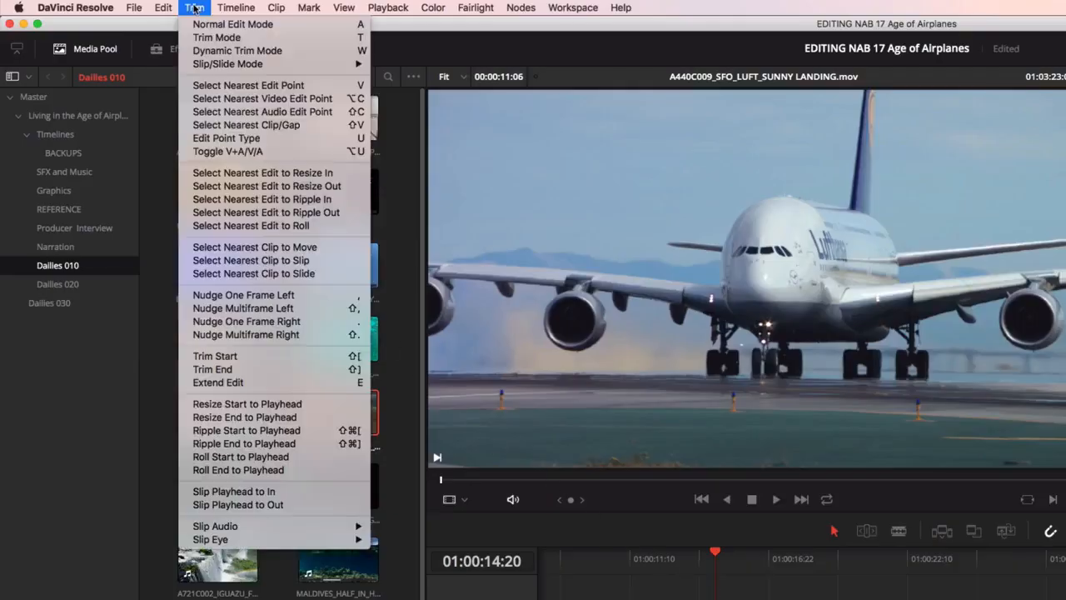
{"action": "mouse_move", "coordinate": [240, 456]}
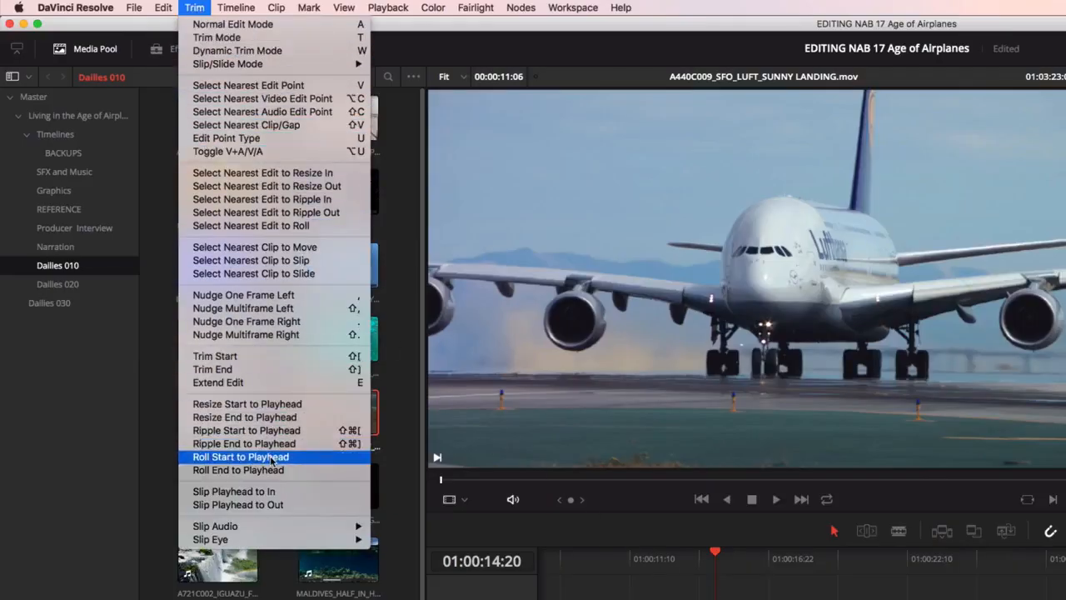
{"action": "mouse_move", "coordinate": [239, 470]}
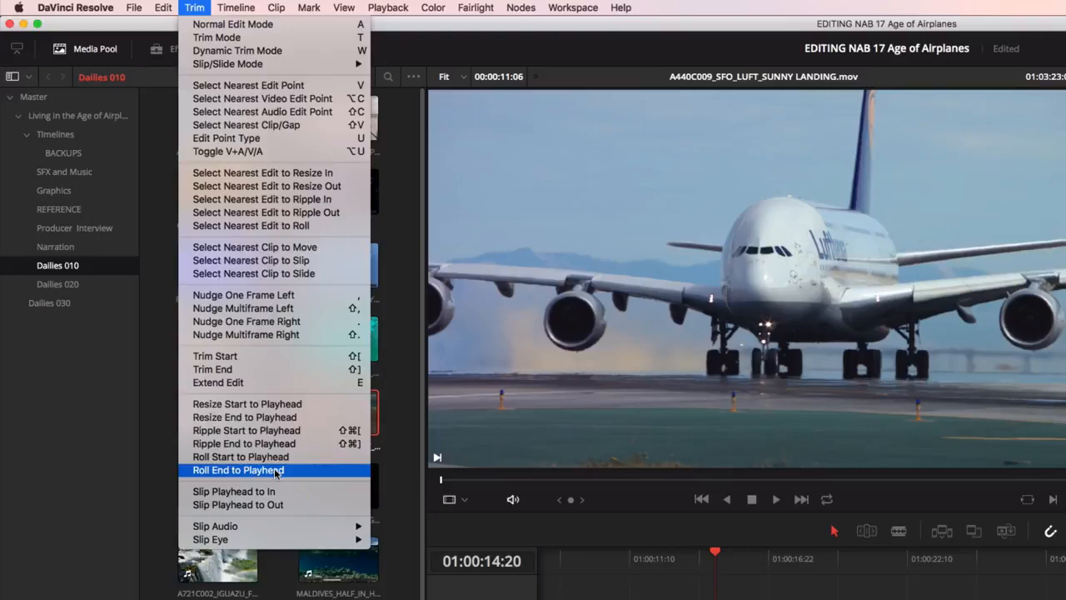
{"action": "left_click", "coordinate": [239, 469]}
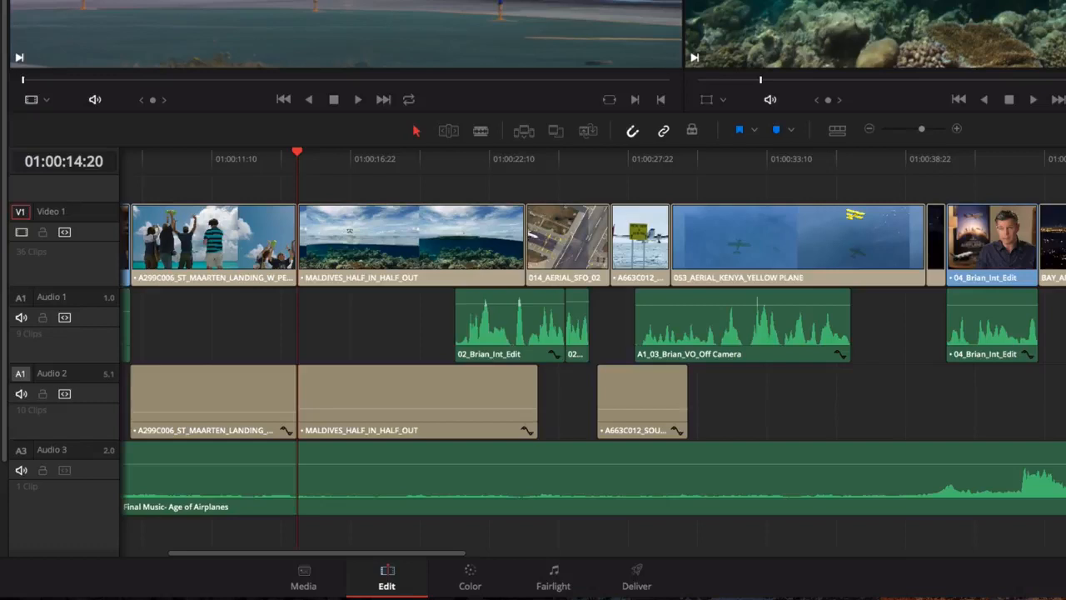
{"action": "mouse_move", "coordinate": [370, 171]}
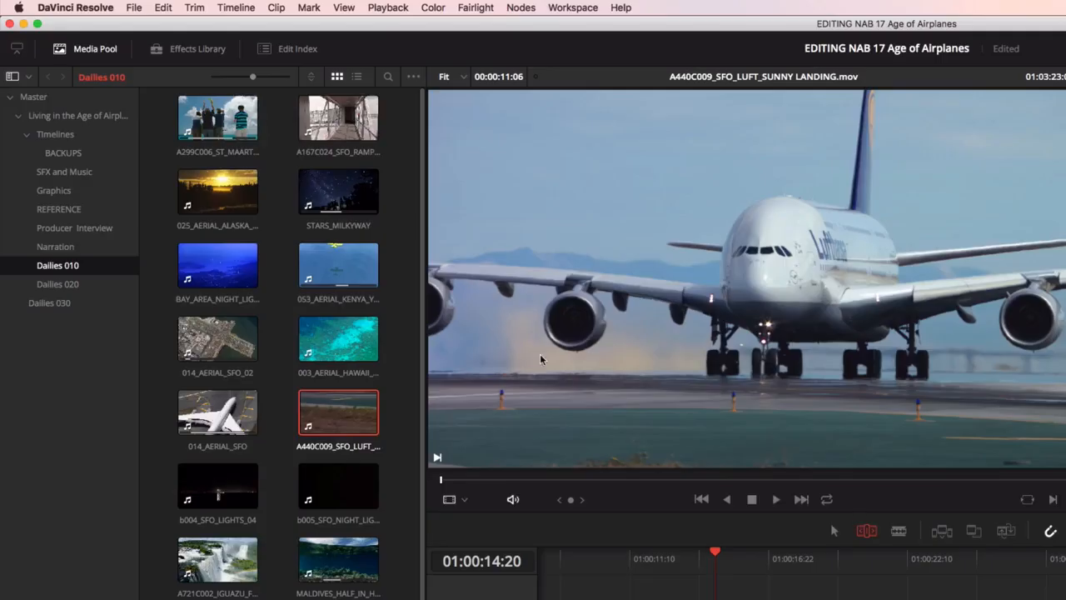
Choose Dynamic Trim Mode from the Trim menu's editing modes.
{"action": "left_click", "coordinate": [194, 7]}
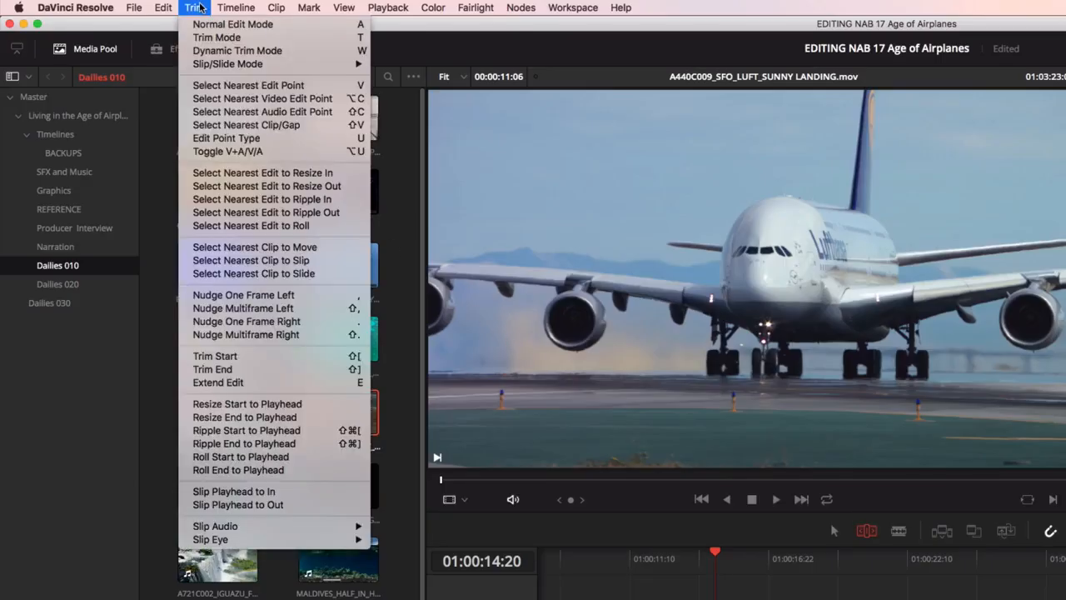
{"action": "mouse_move", "coordinate": [236, 51]}
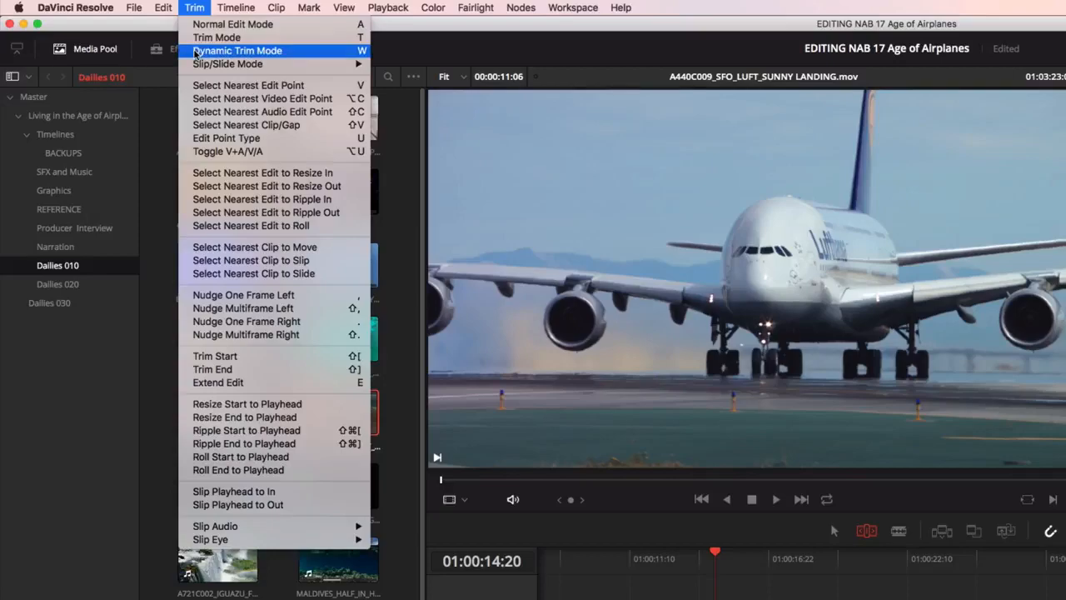
{"action": "left_click", "coordinate": [237, 51]}
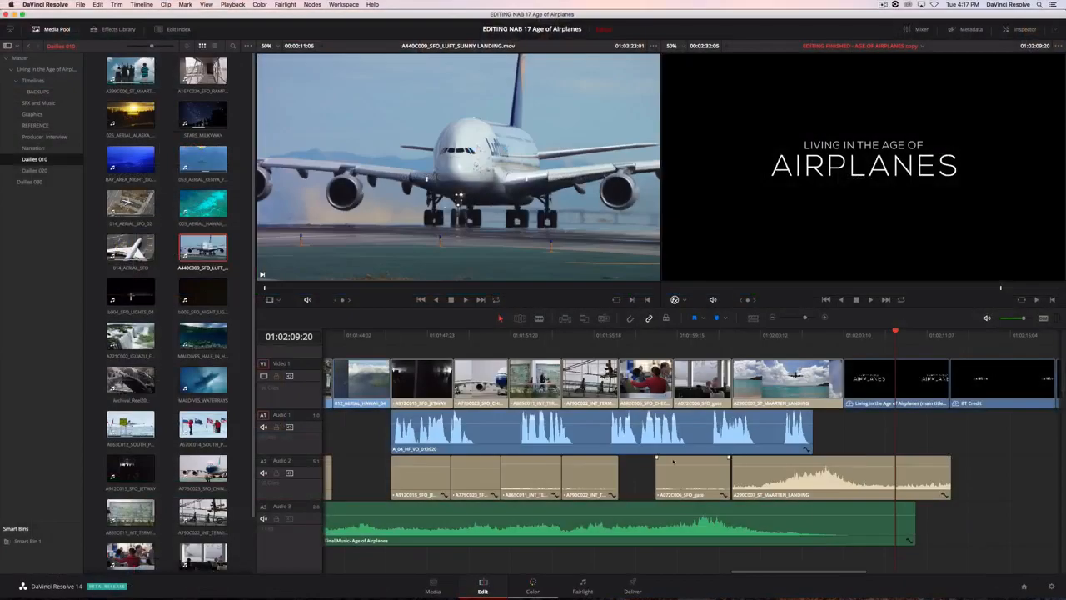
In Keyboard Mapping, create set 'My Keyboard', map Normal Edit Mode to P, and save.
{"action": "left_click", "coordinate": [80, 4]}
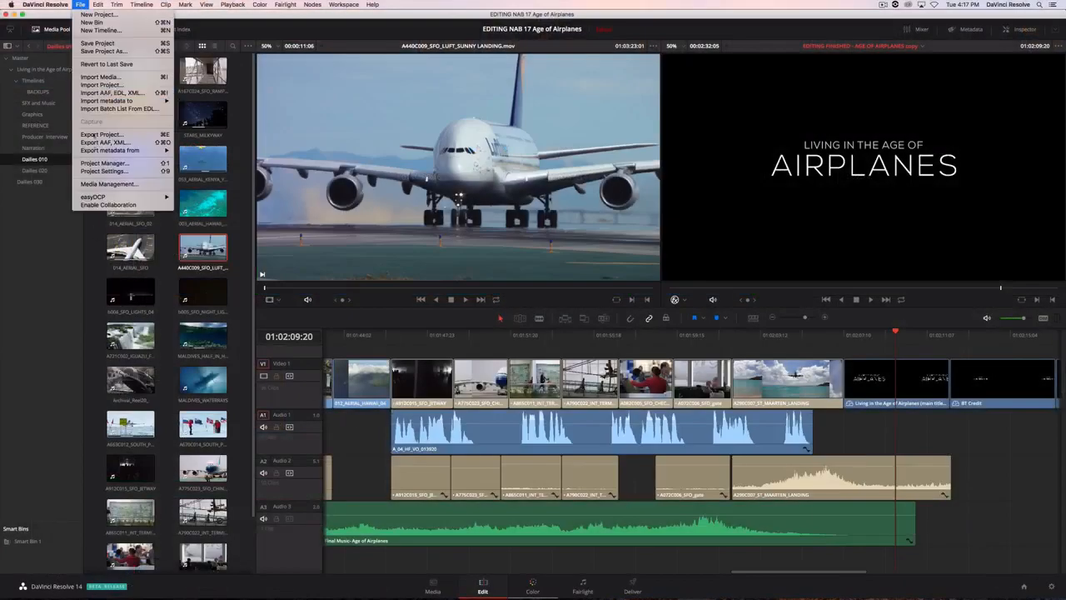
{"action": "left_click", "coordinate": [103, 171]}
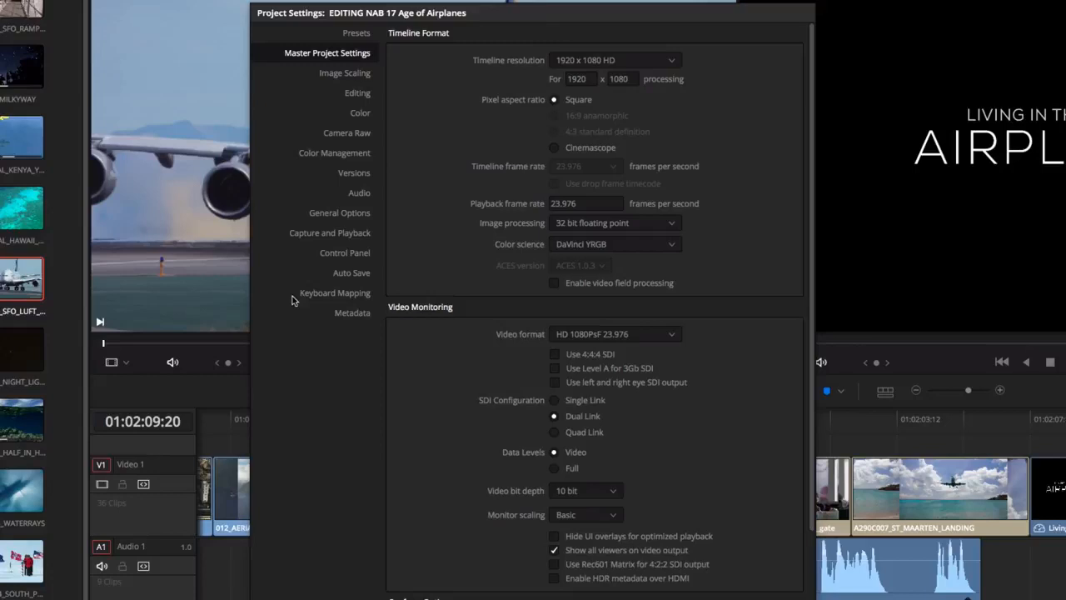
{"action": "left_click", "coordinate": [335, 292]}
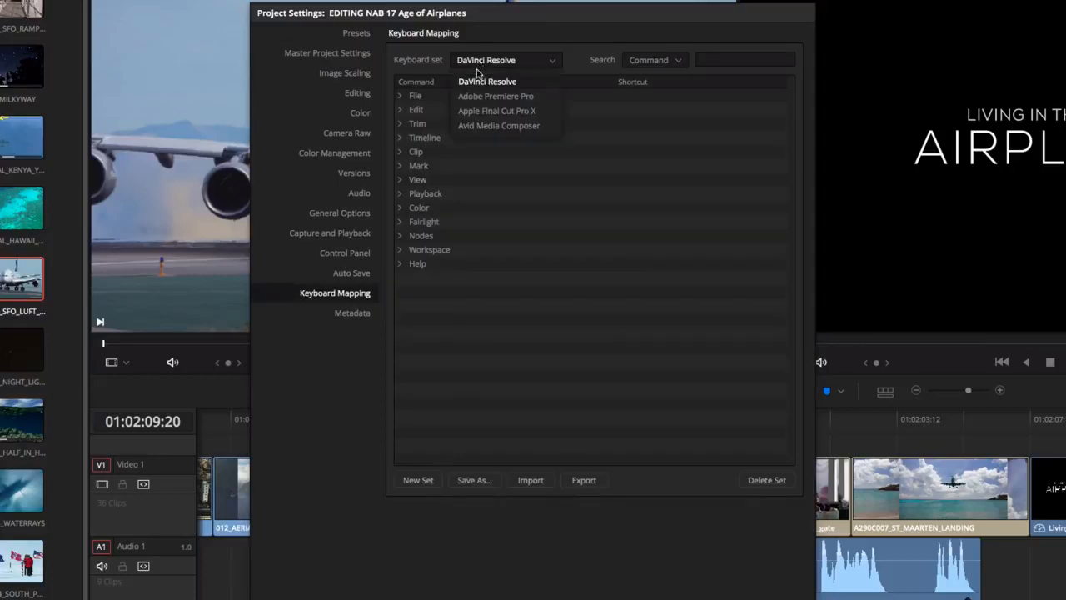
{"action": "left_click", "coordinate": [487, 81]}
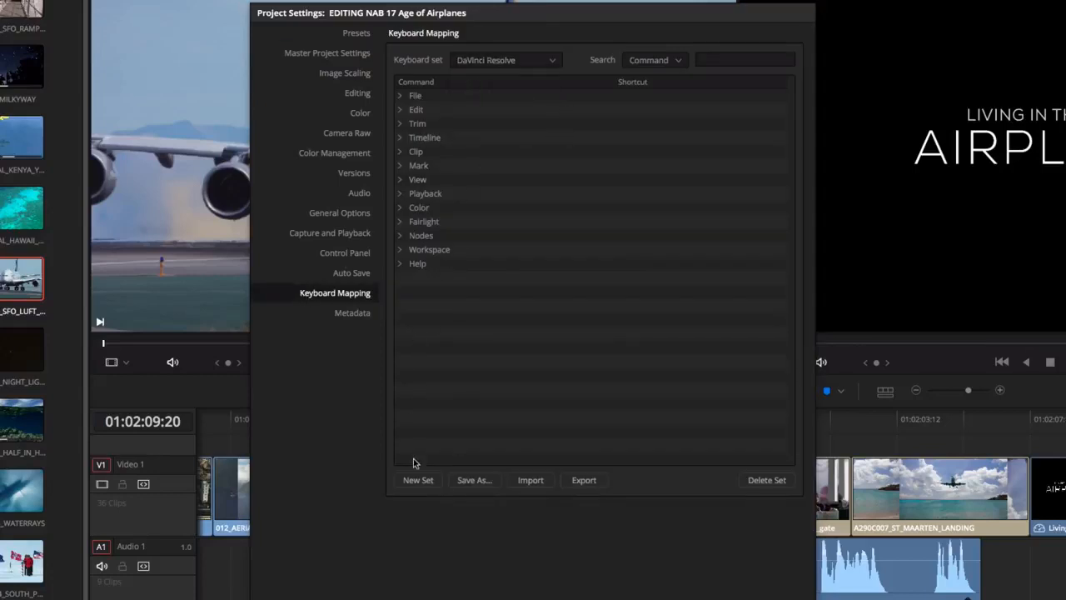
{"action": "left_click", "coordinate": [418, 479]}
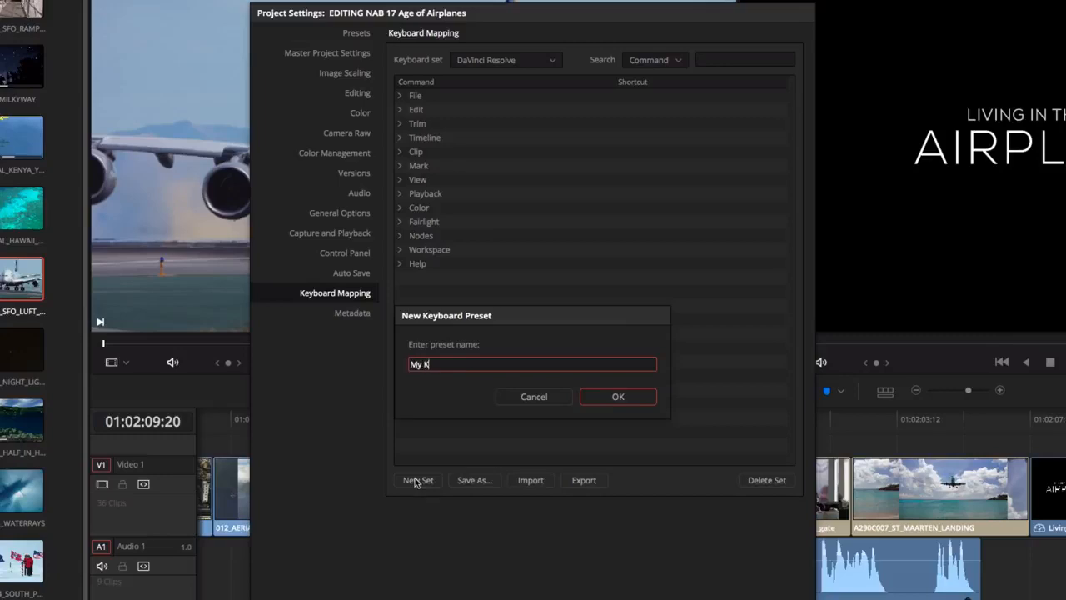
{"action": "type", "text": "eyboard"}
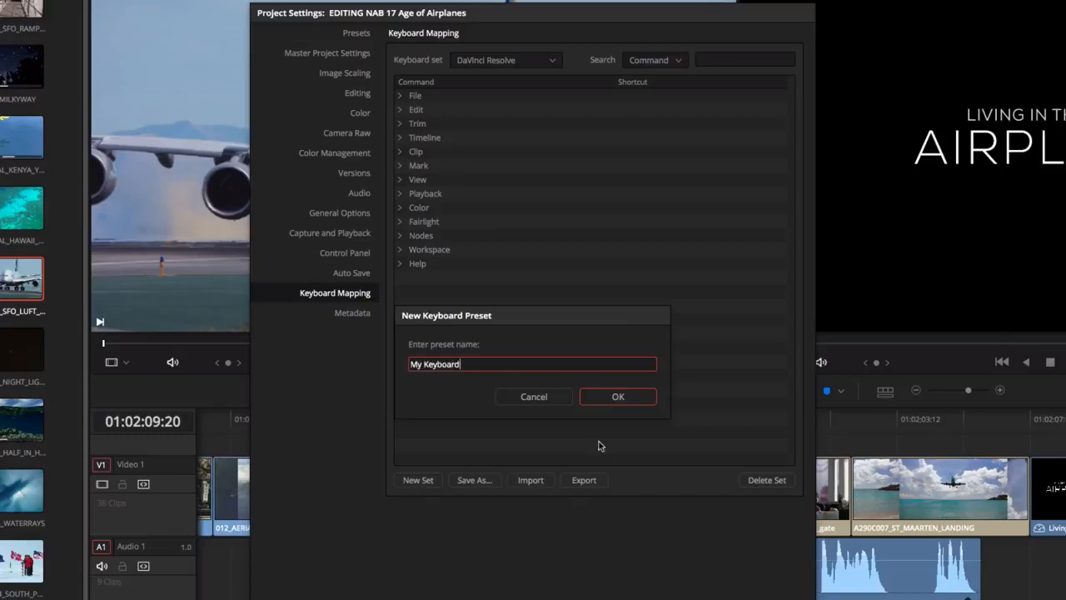
{"action": "left_click", "coordinate": [618, 395]}
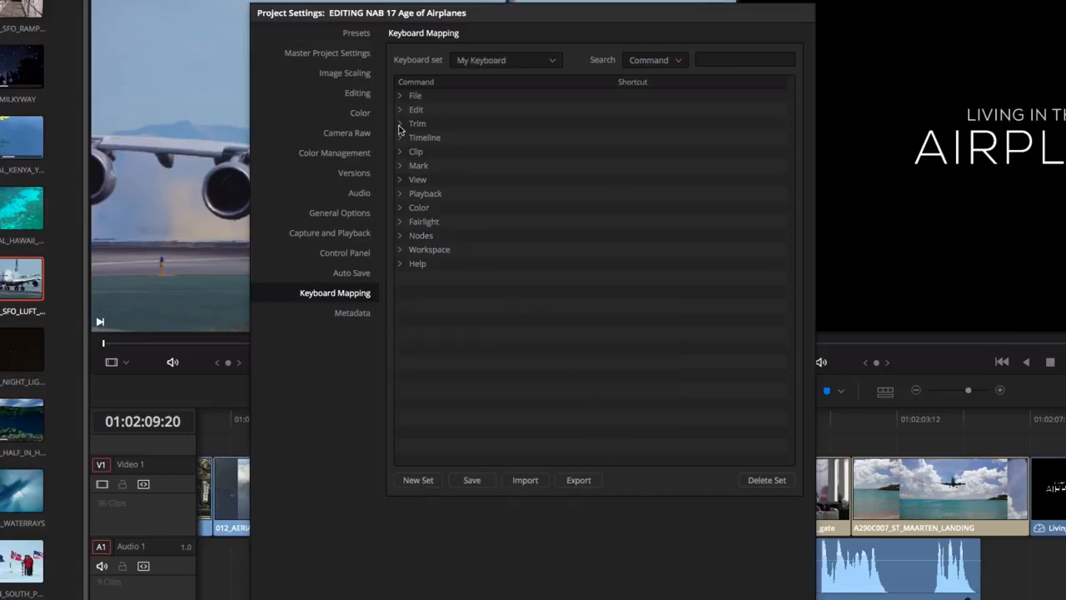
{"action": "left_click", "coordinate": [399, 123]}
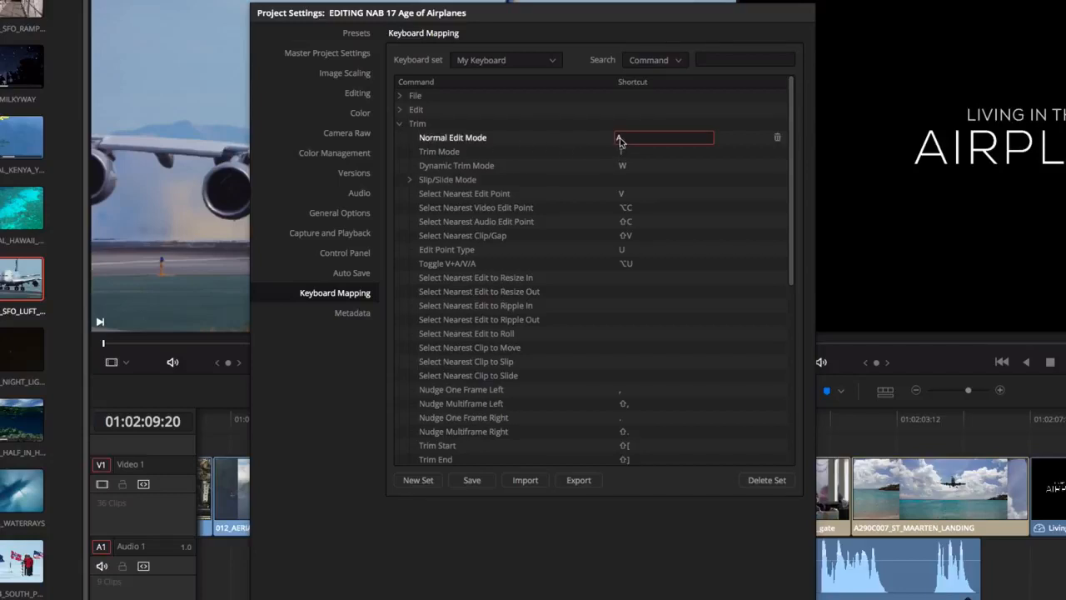
{"action": "type", "text": "P"}
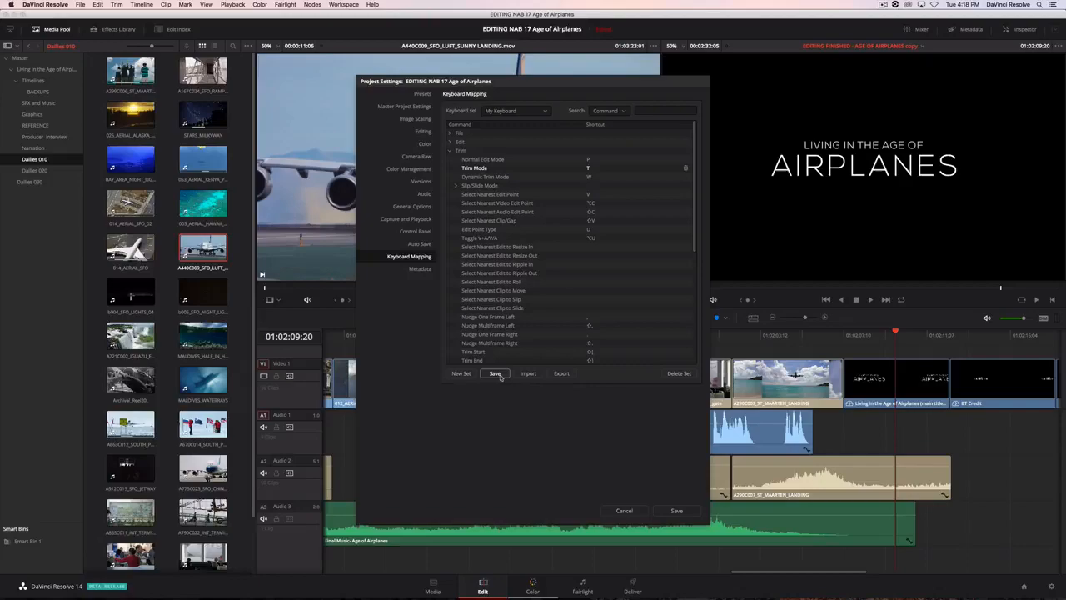
{"action": "left_click", "coordinate": [676, 511]}
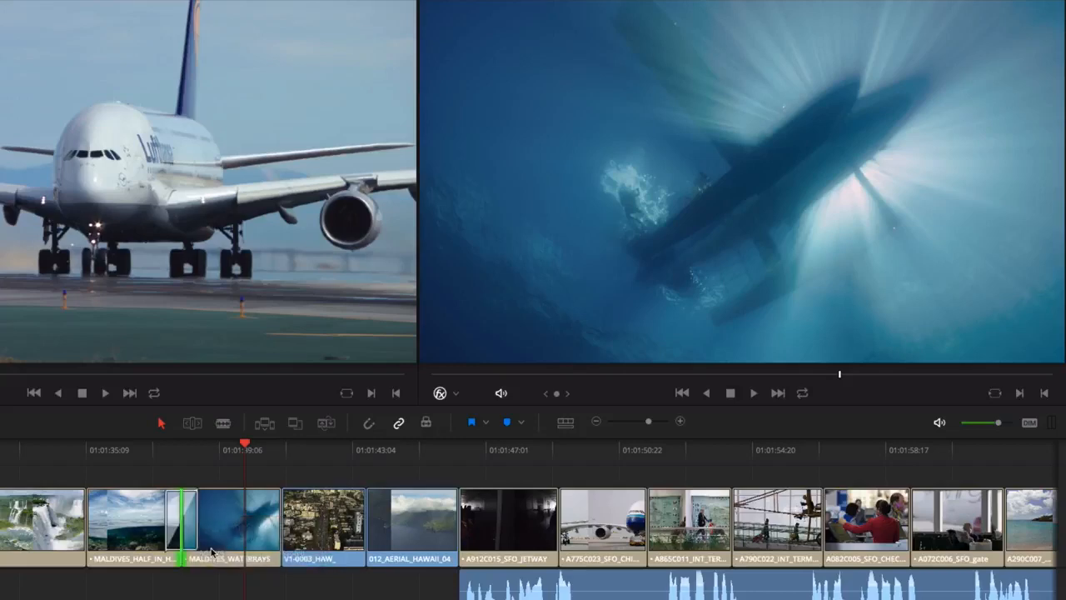
{"action": "mouse_move", "coordinate": [101, 449]}
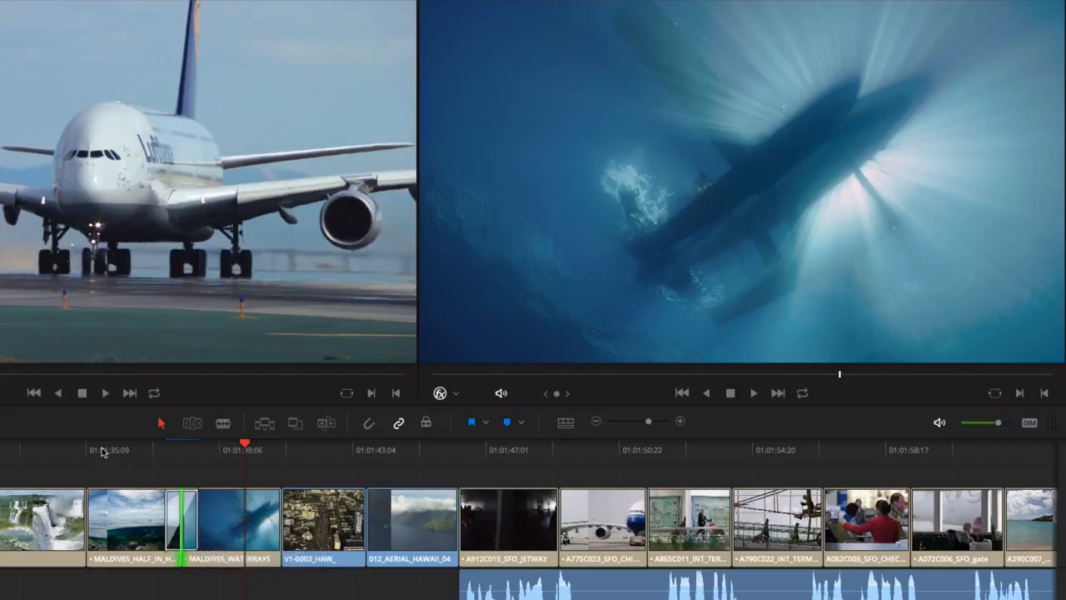
Select the edit point between MALDIVES_HALF_IN_HALF_OUT and MALDIVES_WATERRAYS.
{"action": "left_click", "coordinate": [752, 393]}
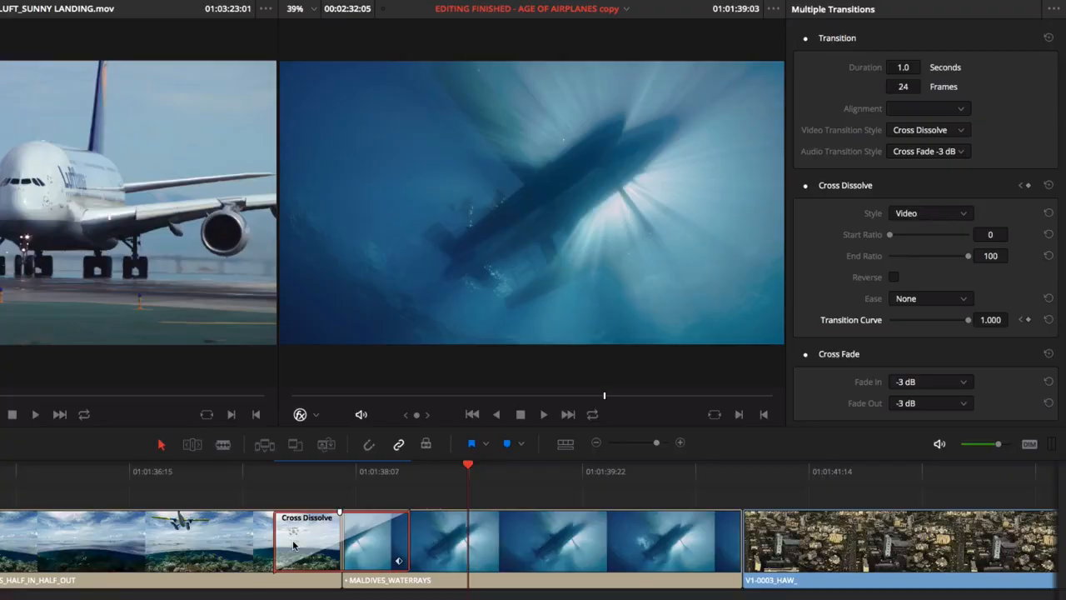
Set the dissolve to 1.1 seconds, Center On Edit, and pick a different Cross Dissolve style.
{"action": "left_click", "coordinate": [904, 67]}
{"action": "type", "text": "0.8"}
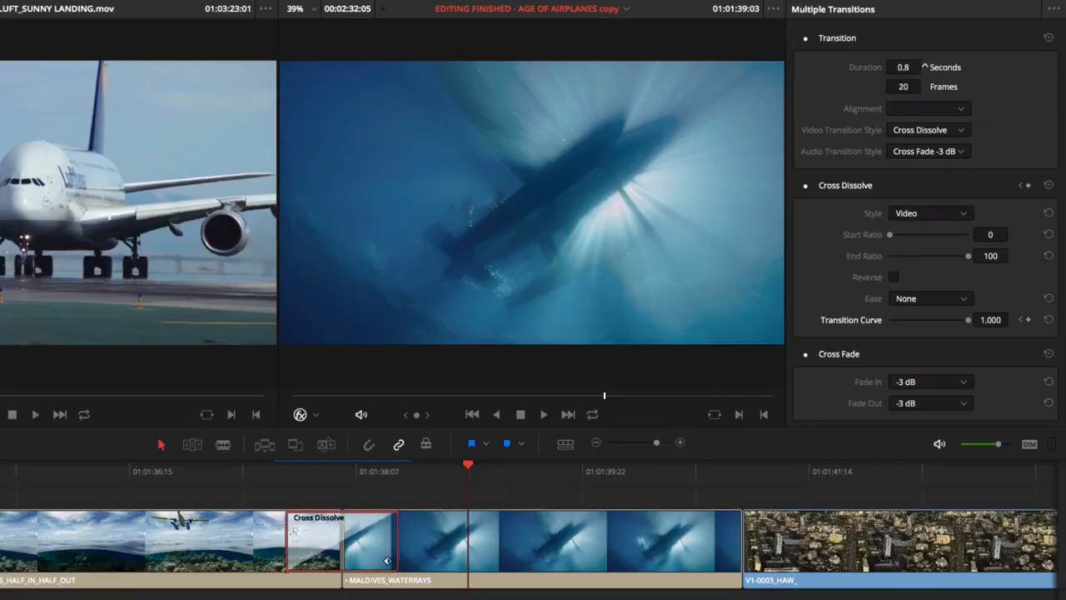
{"action": "left_click", "coordinate": [927, 108]}
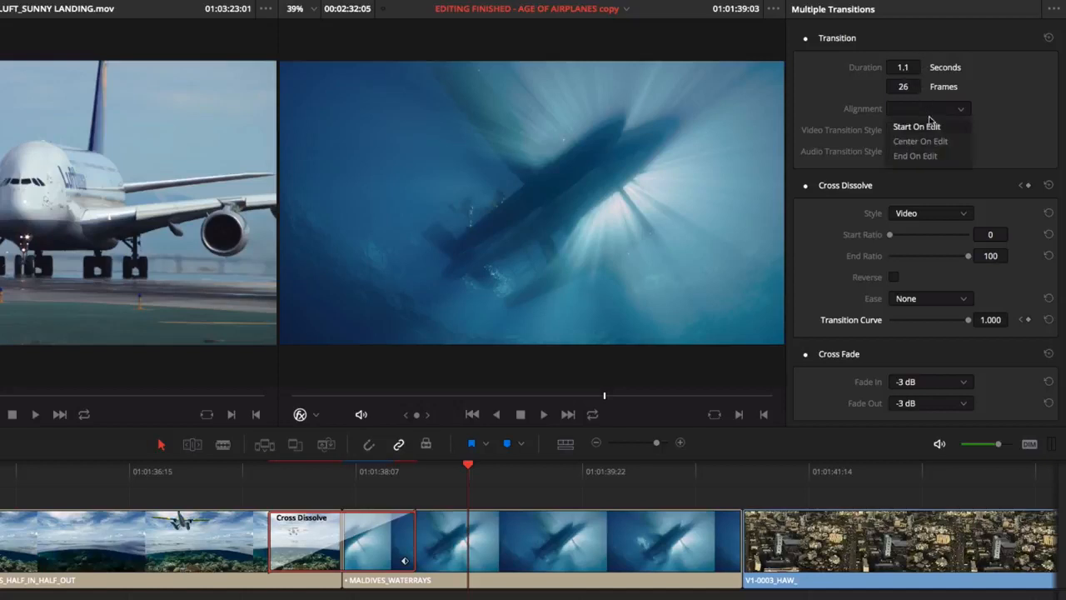
{"action": "left_click", "coordinate": [921, 140]}
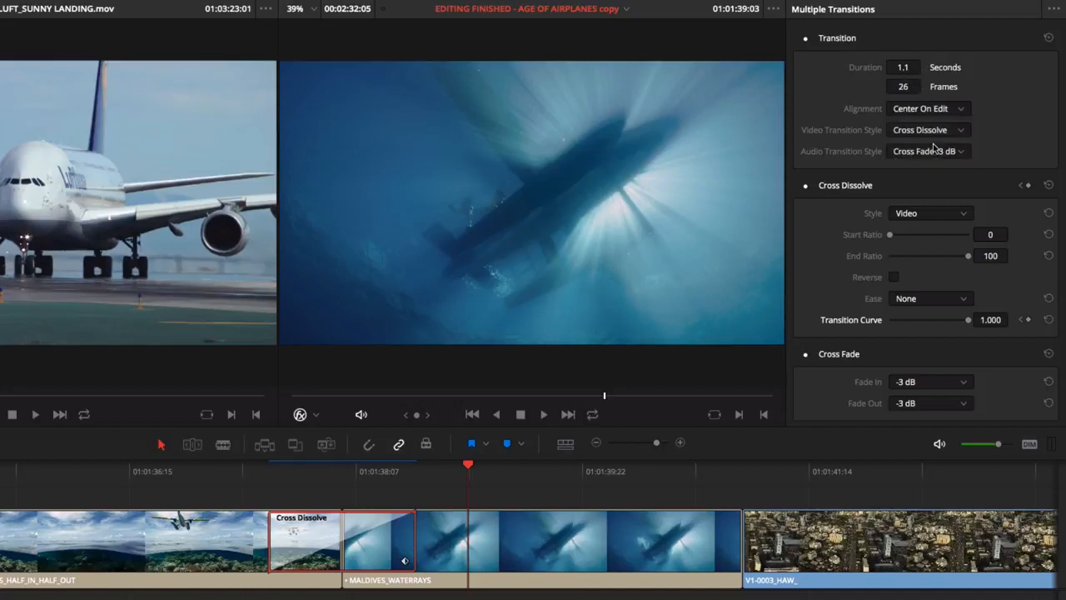
{"action": "left_click", "coordinate": [931, 213]}
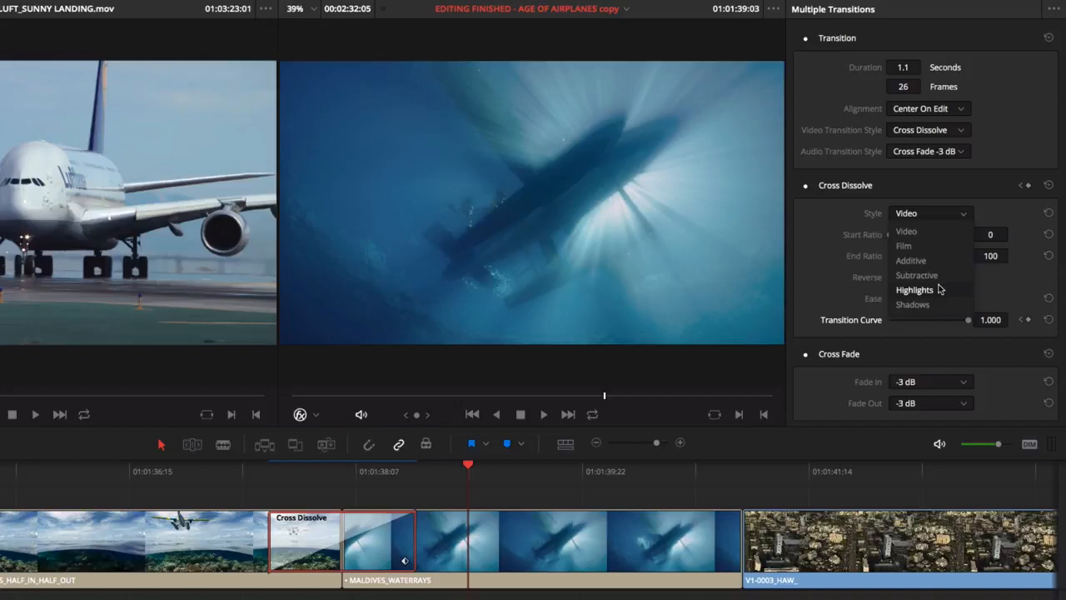
{"action": "left_click", "coordinate": [903, 245]}
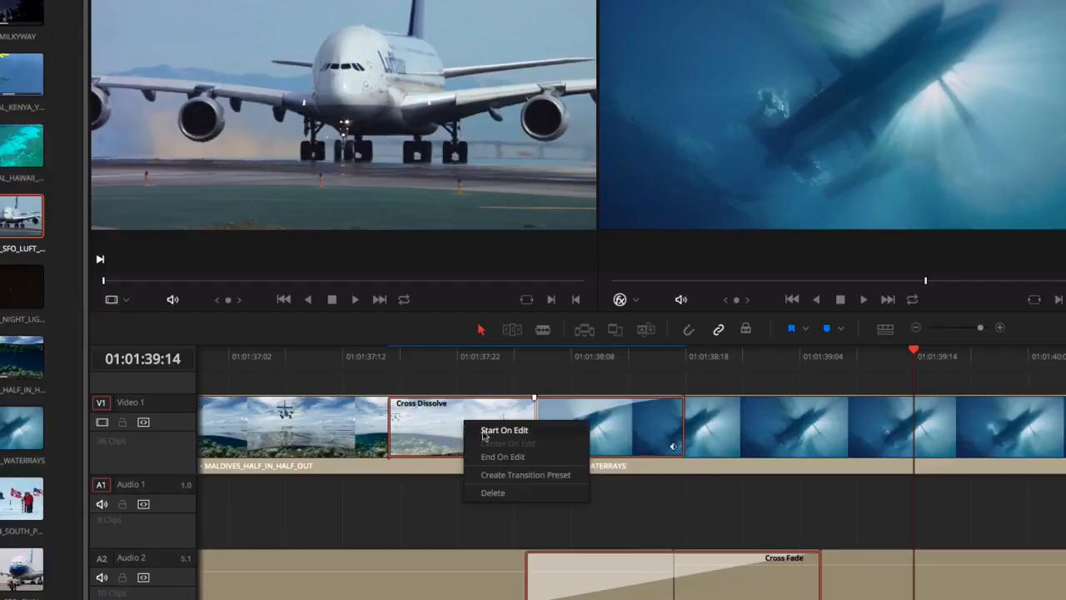
Set the Maldives cross dissolve to Start On Edit and bring up the Video Transitions library.
{"action": "left_click", "coordinate": [525, 474]}
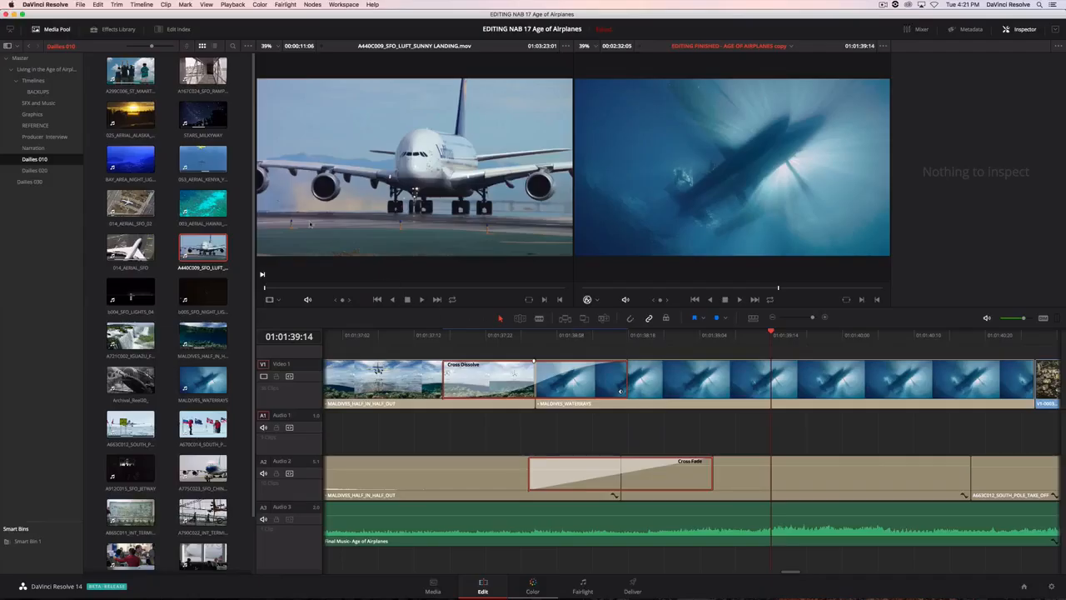
{"action": "left_click", "coordinate": [117, 29]}
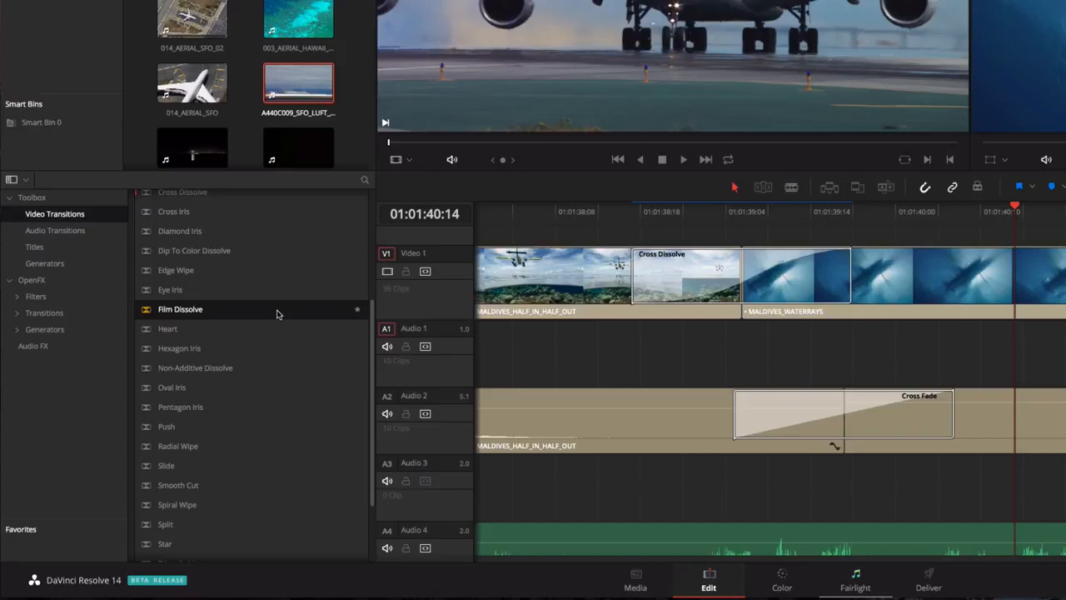
Select Film Dissolve in the Effects Library.
{"action": "left_click", "coordinate": [36, 295]}
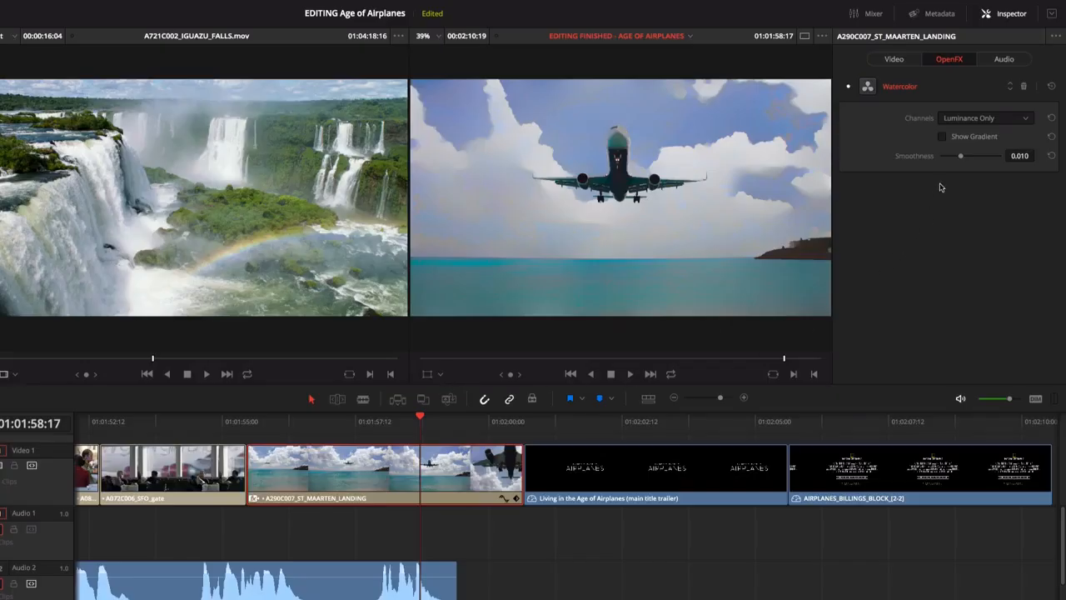
Adjust Watercolor smoothness to 0.017, then select the Living in the Age of Airplanes title clip.
{"action": "left_click_drag", "start_coordinate": [961, 156], "coordinate": [940, 155]}
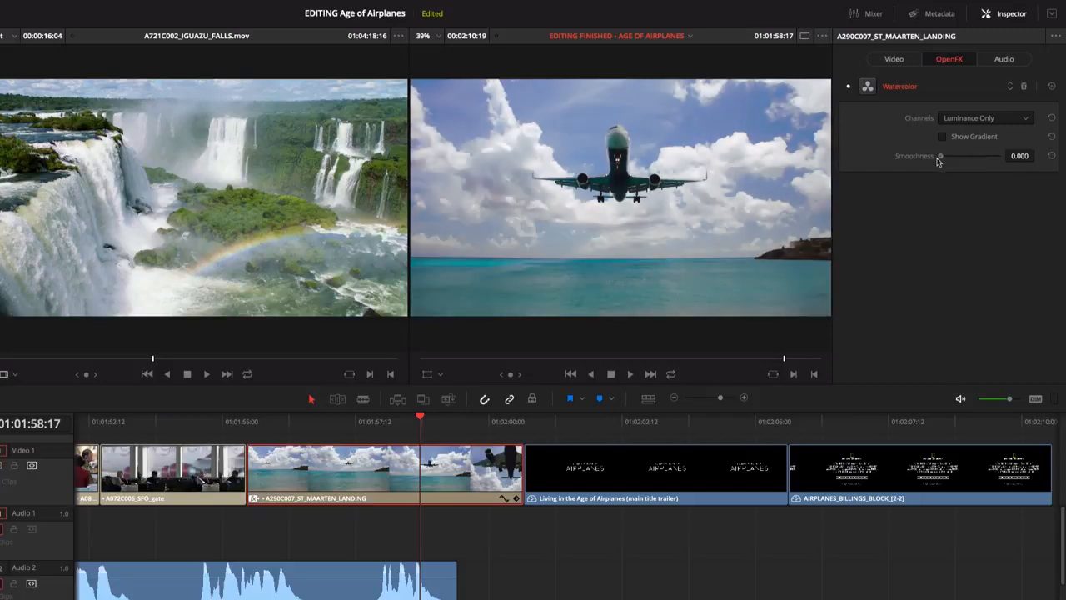
{"action": "left_click_drag", "start_coordinate": [941, 156], "coordinate": [974, 155]}
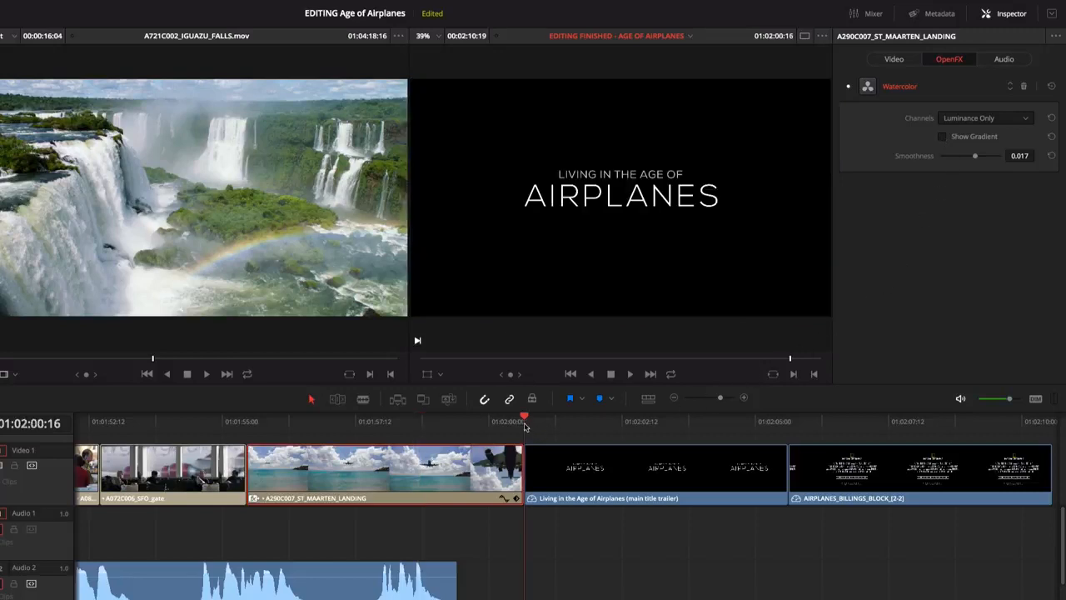
{"action": "left_click", "coordinate": [655, 471]}
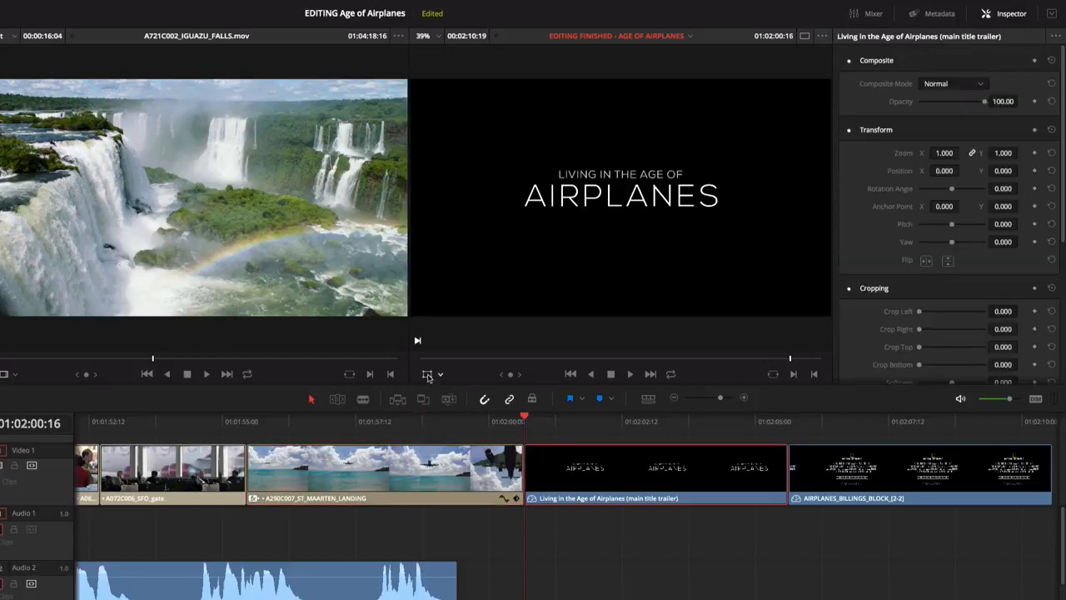
Keyframe the title at Zoom 0.710 and Position Y -194 using the Transform overlay.
{"action": "left_click", "coordinate": [426, 374]}
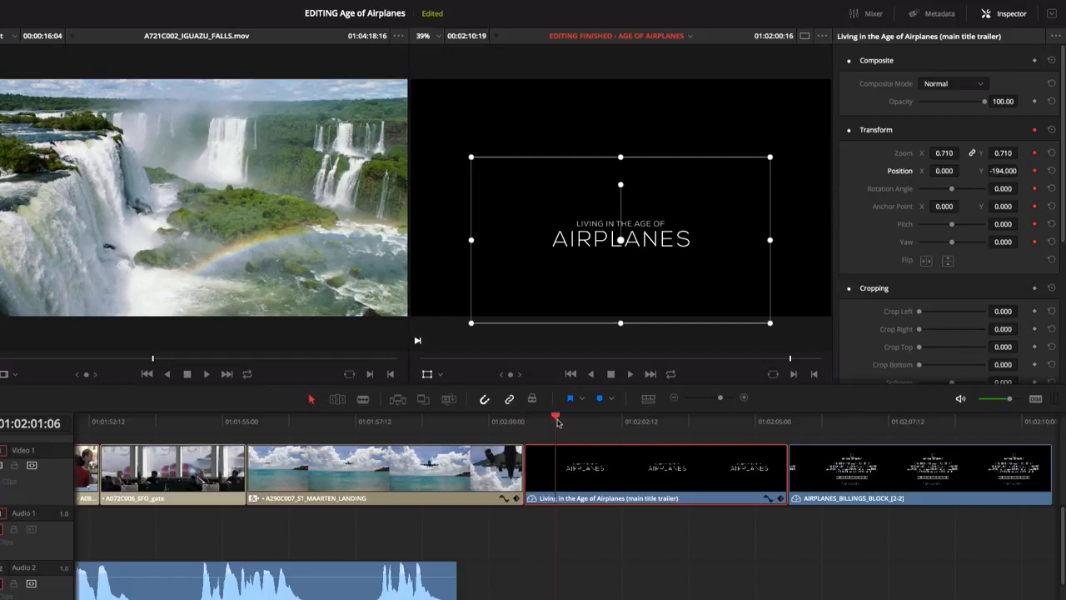
{"action": "left_click", "coordinate": [785, 421]}
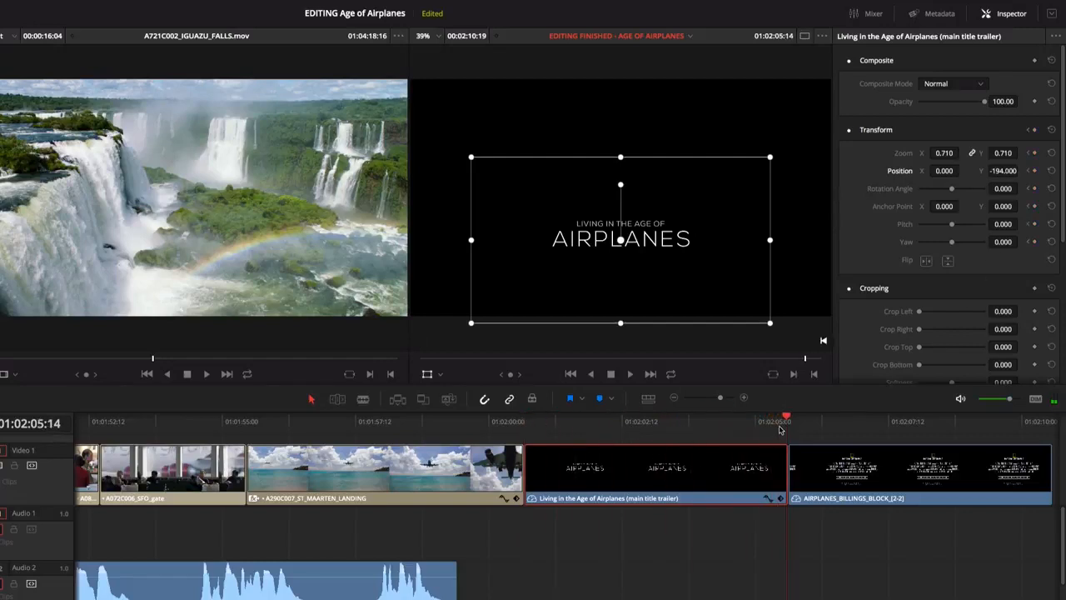
{"action": "left_click", "coordinate": [945, 152]}
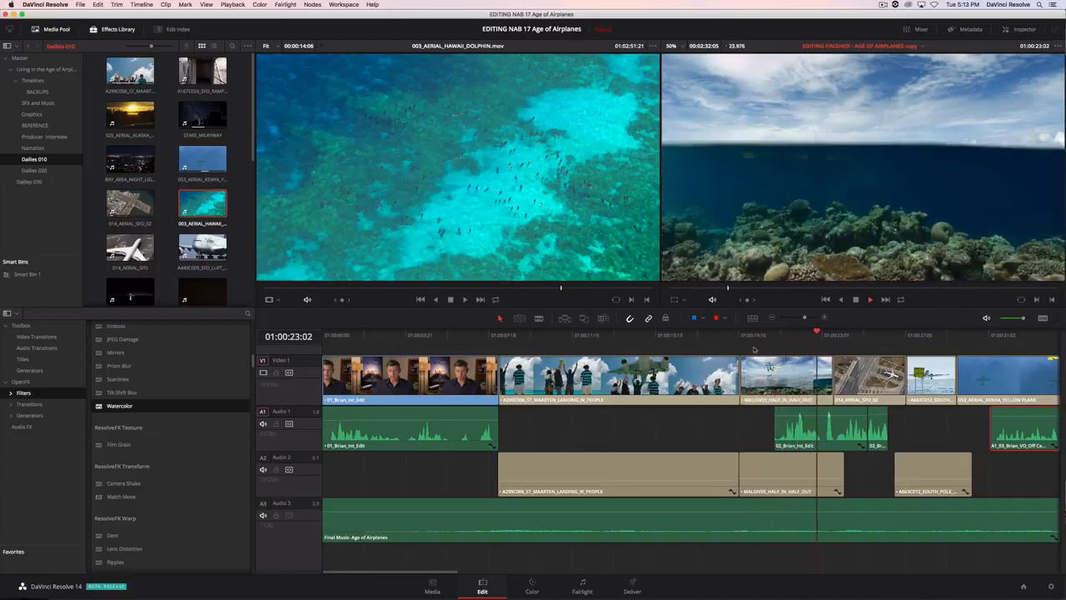
Change the MALDIVES_HALF_IN_HALF_OUT clip speed to 50%.
{"action": "right_click", "coordinate": [783, 374]}
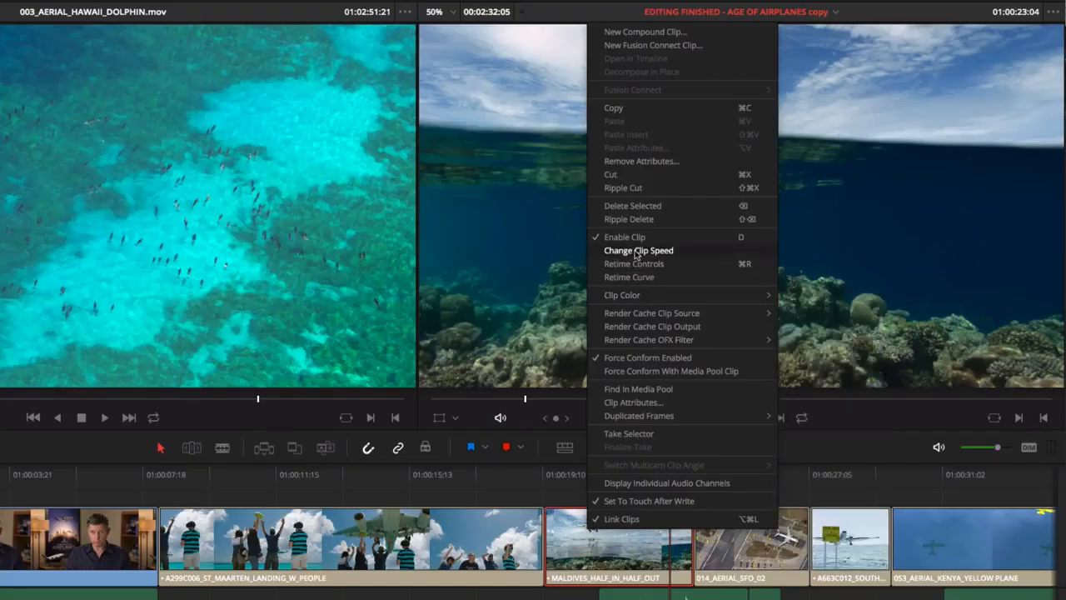
{"action": "left_click", "coordinate": [638, 250]}
{"action": "type", "text": "50"}
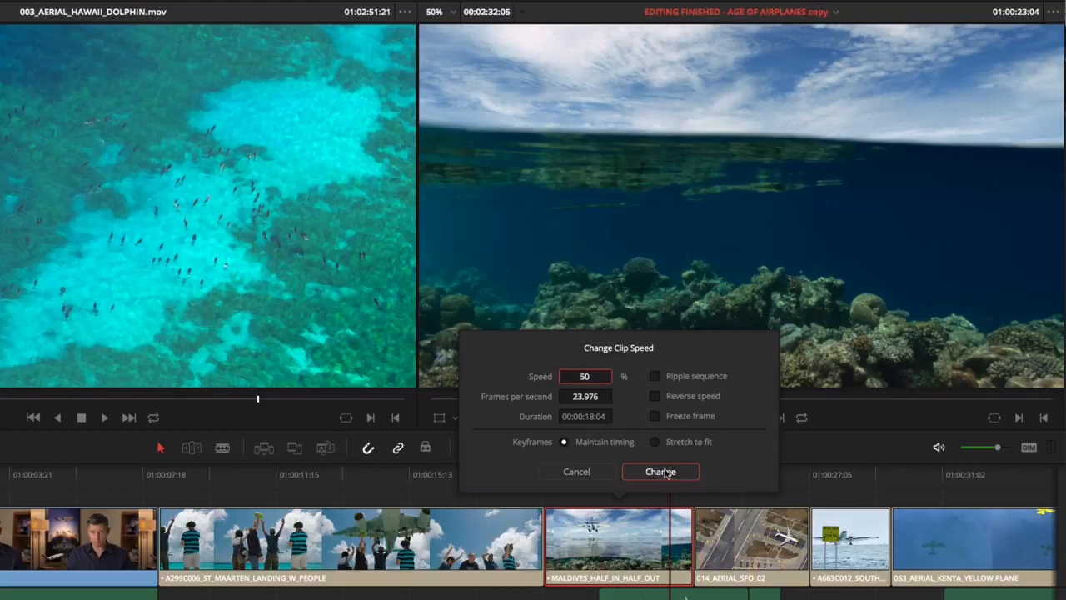
{"action": "left_click", "coordinate": [660, 471]}
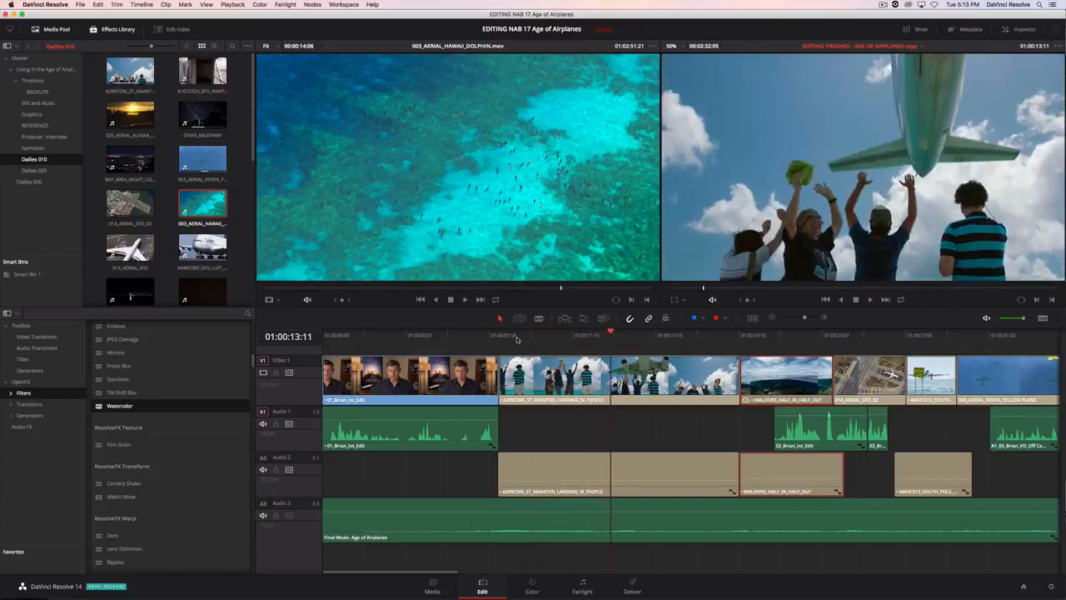
Add a speed point to the St Maarten clip, running 200% then 50%.
{"action": "right_click", "coordinate": [550, 379]}
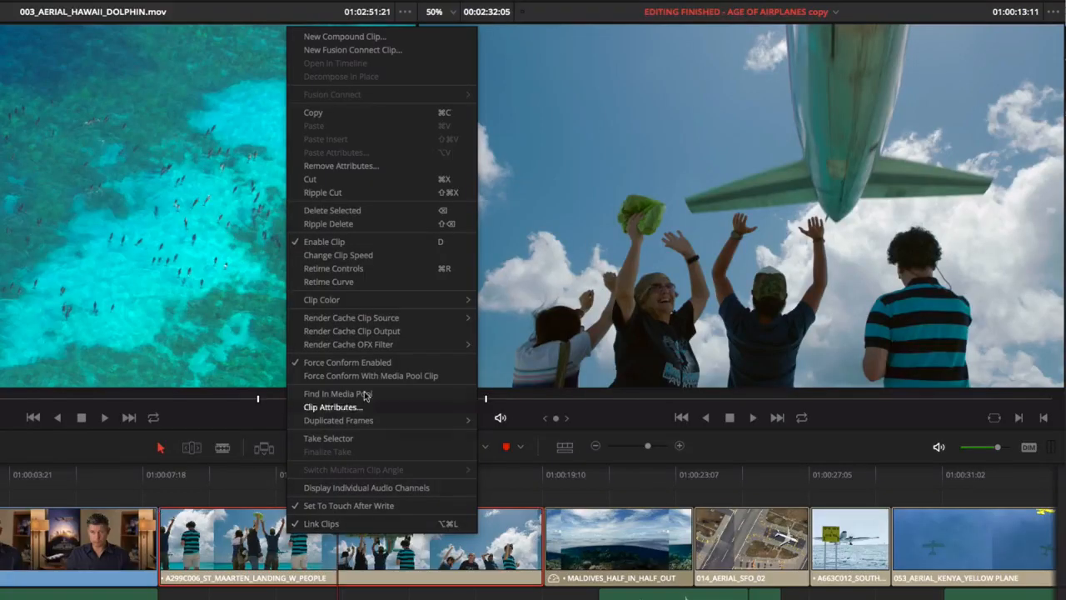
{"action": "left_click", "coordinate": [338, 255]}
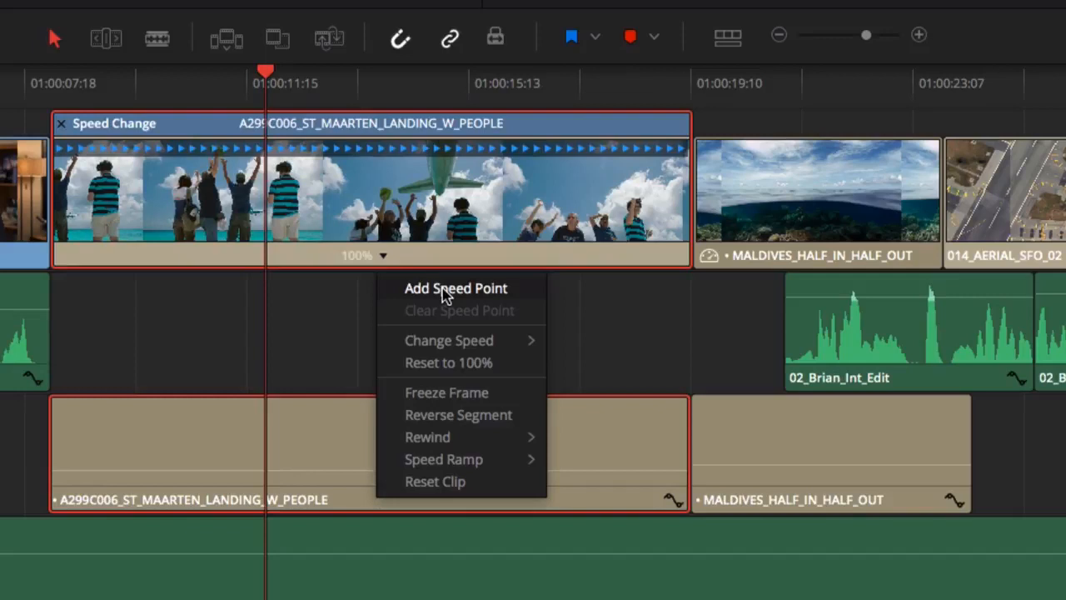
{"action": "left_click", "coordinate": [456, 288]}
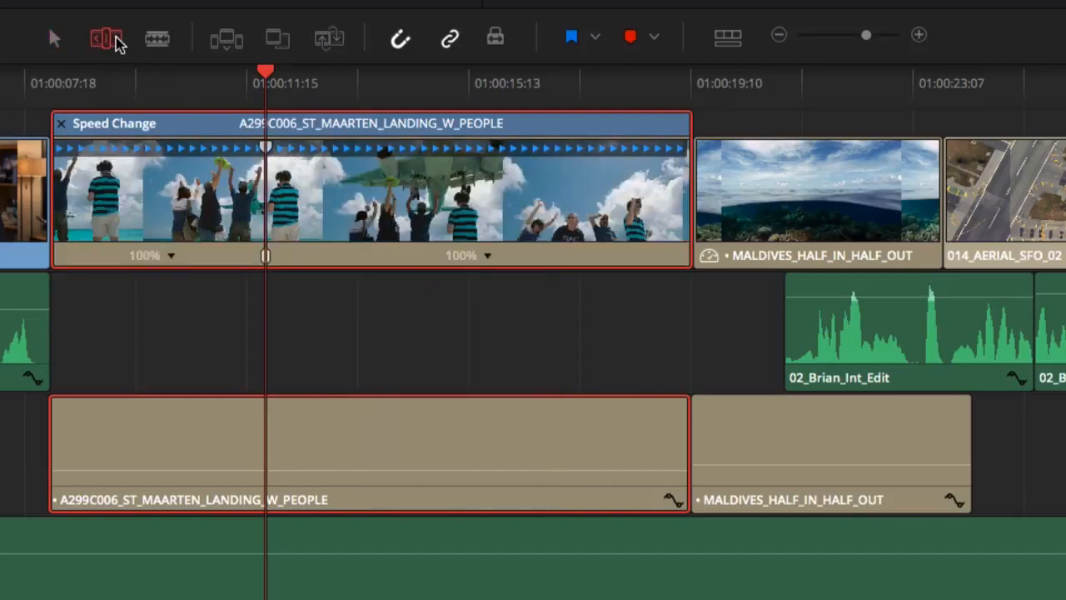
{"action": "left_click", "coordinate": [106, 38]}
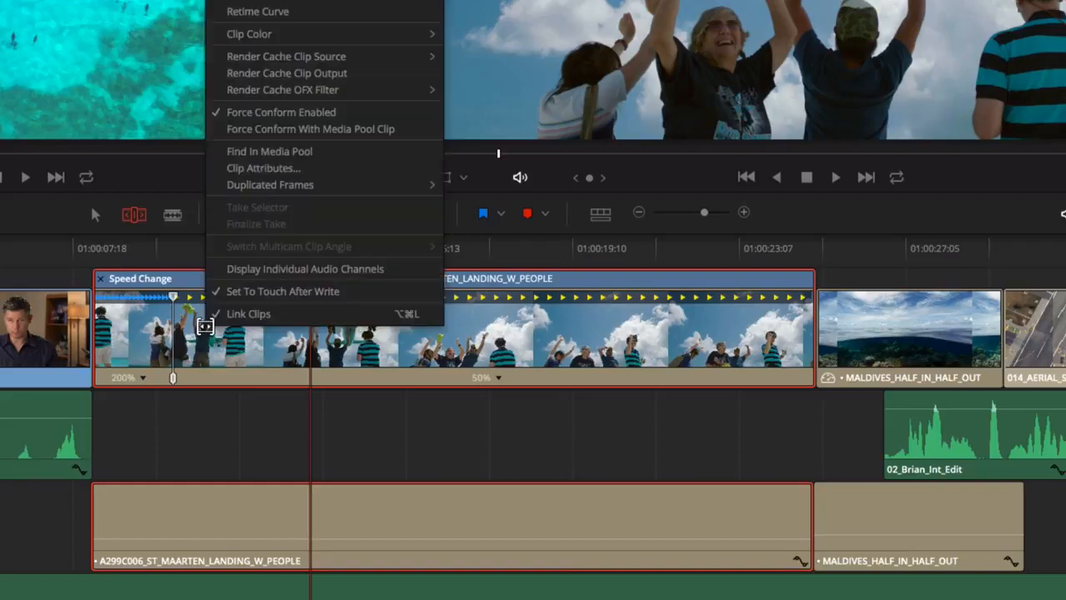
{"action": "left_click", "coordinate": [257, 11]}
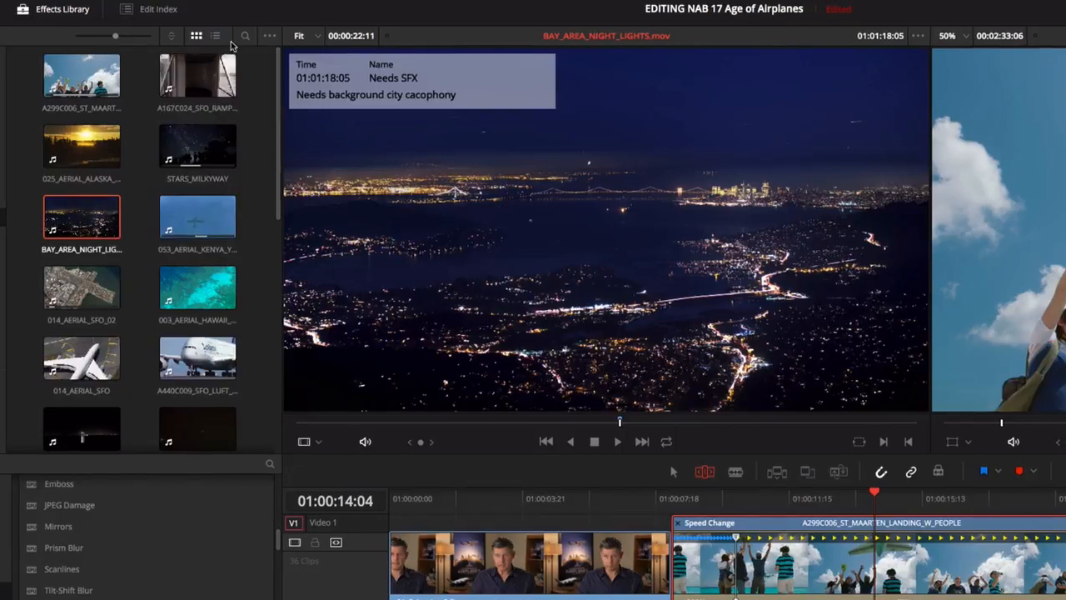
Add a Needs SFX marker to BAY_AREA_NIGHT_LIGHTS requesting background city cacophony.
{"action": "left_click", "coordinate": [215, 35]}
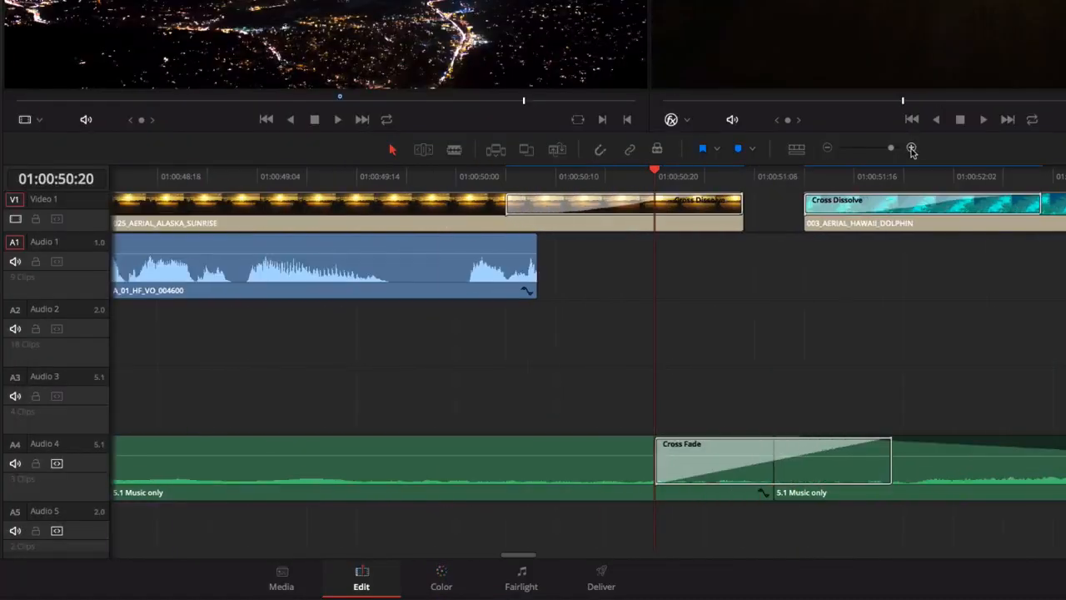
Zoom the timeline in around the 5.1 music clip transitions.
{"action": "left_click_drag", "start_coordinate": [537, 283], "coordinate": [591, 283]}
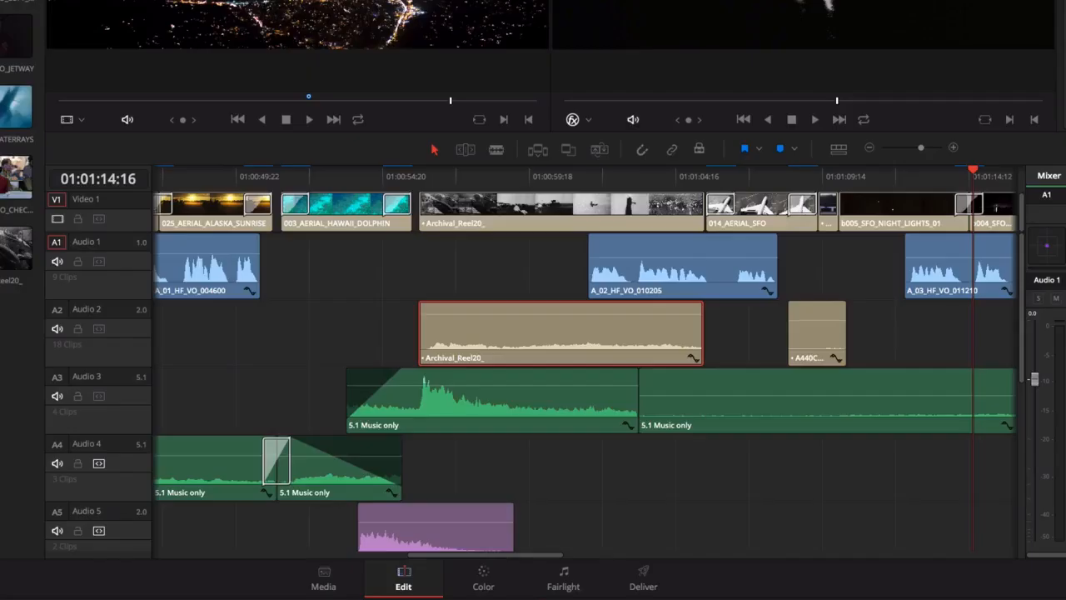
{"action": "mouse_move", "coordinate": [604, 545]}
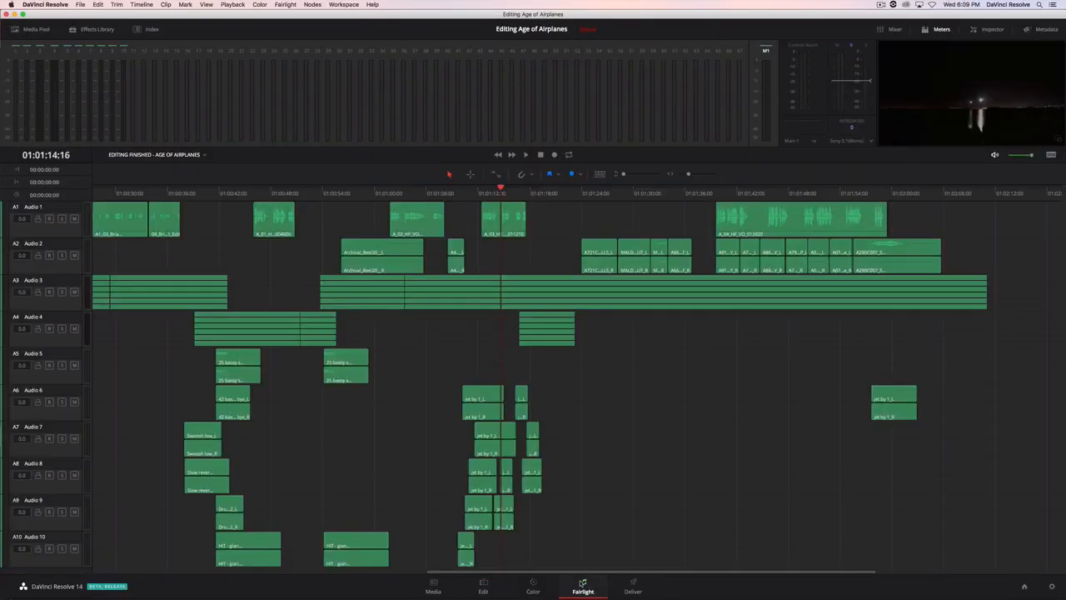
Increase track height so Audio 1 and Audio 2 fill the Fairlight view.
{"action": "left_click", "coordinate": [526, 154]}
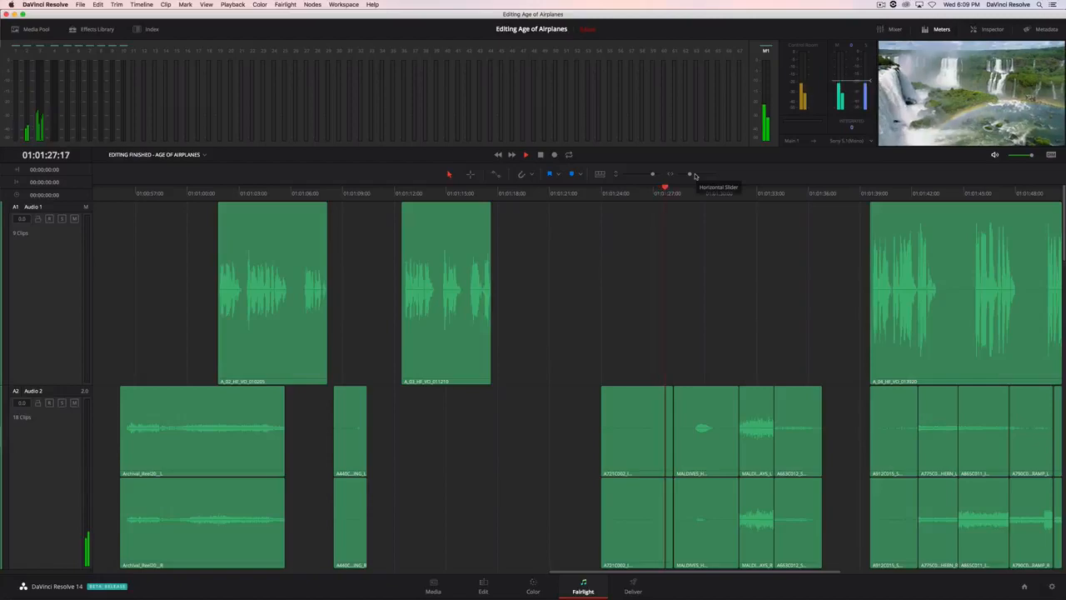
{"action": "left_click", "coordinate": [526, 154]}
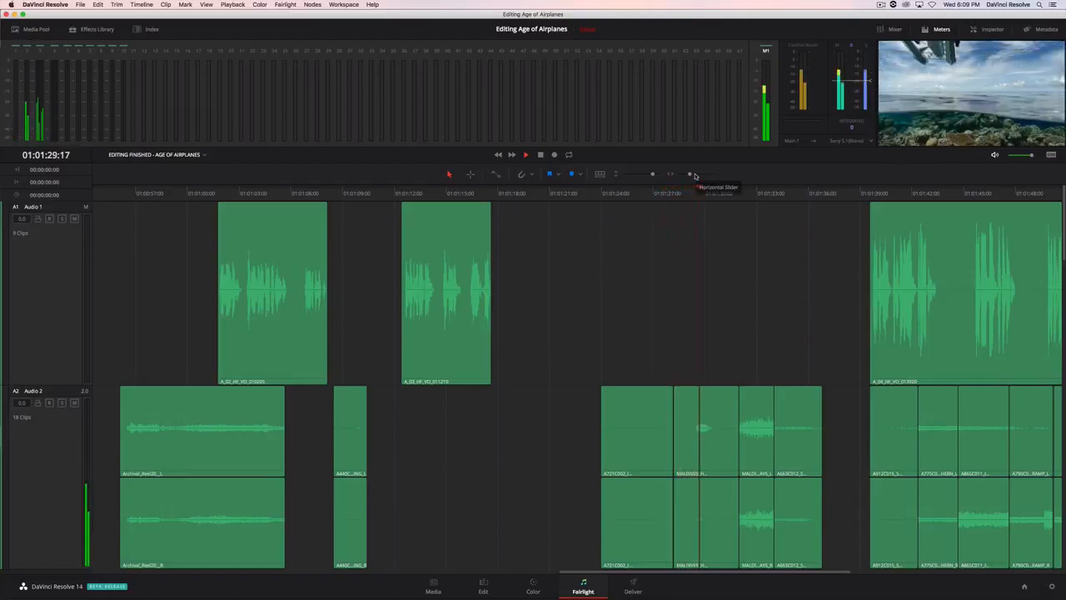
{"action": "left_click", "coordinate": [390, 580]}
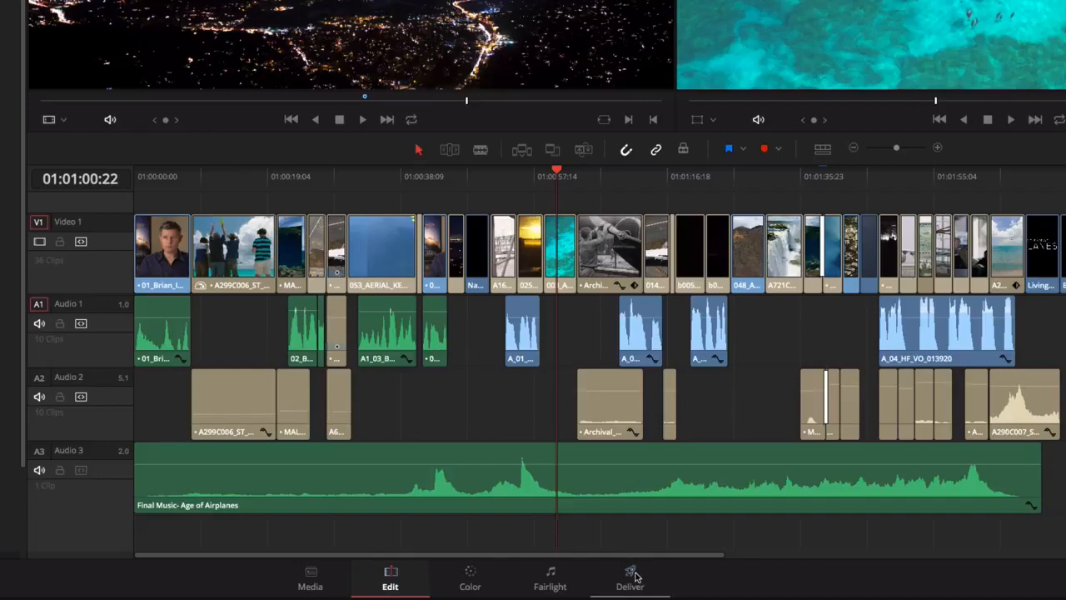
Queue a Vimeo 1080p render after checking Video, Audio and File settings, then return to Edit.
{"action": "left_click", "coordinate": [630, 579]}
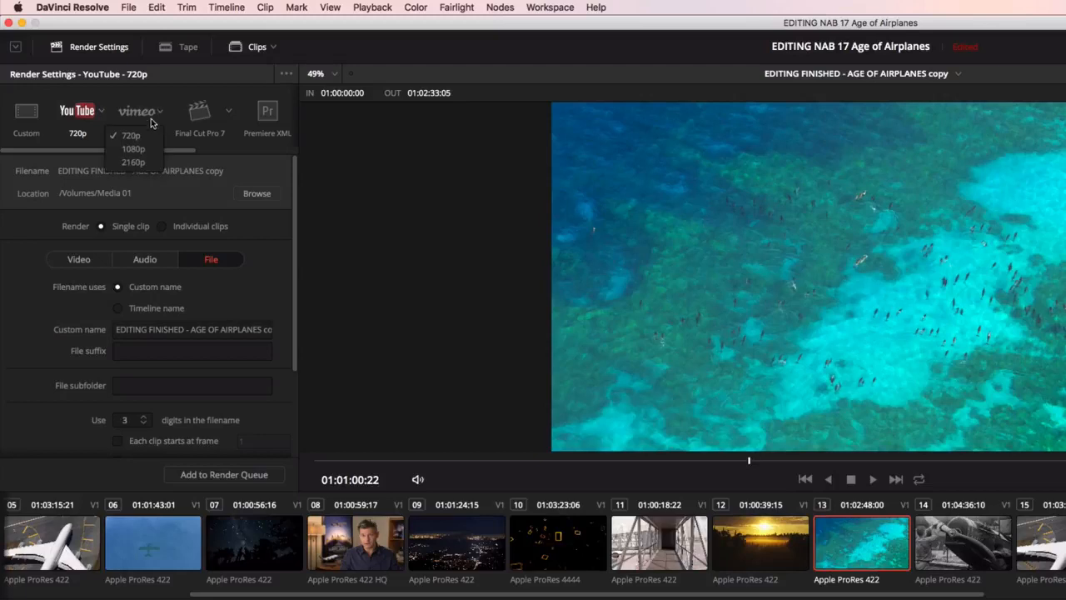
{"action": "left_click", "coordinate": [134, 148]}
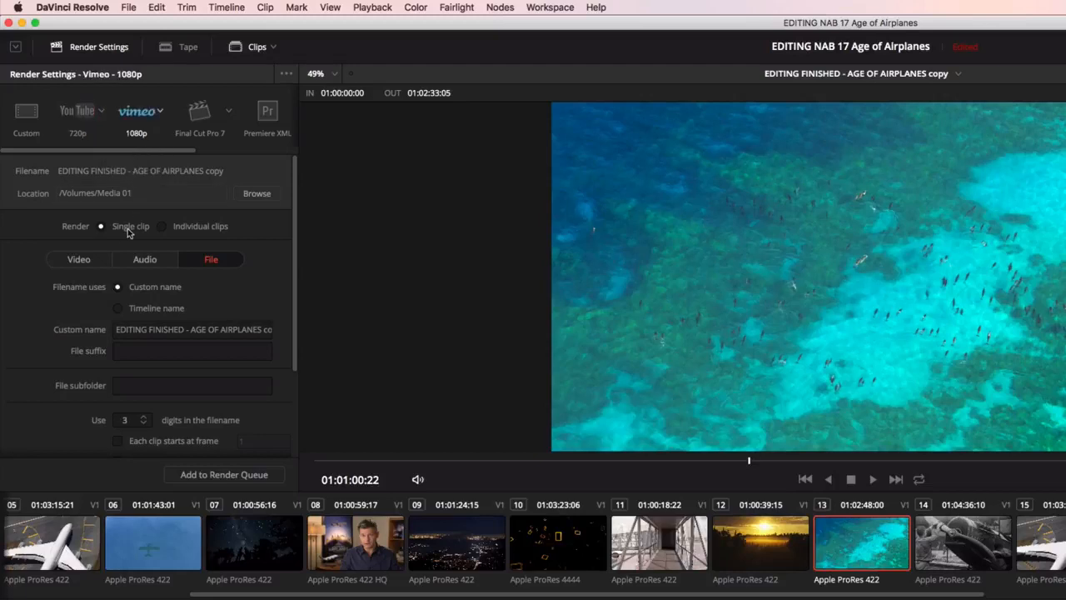
{"action": "left_click", "coordinate": [78, 260]}
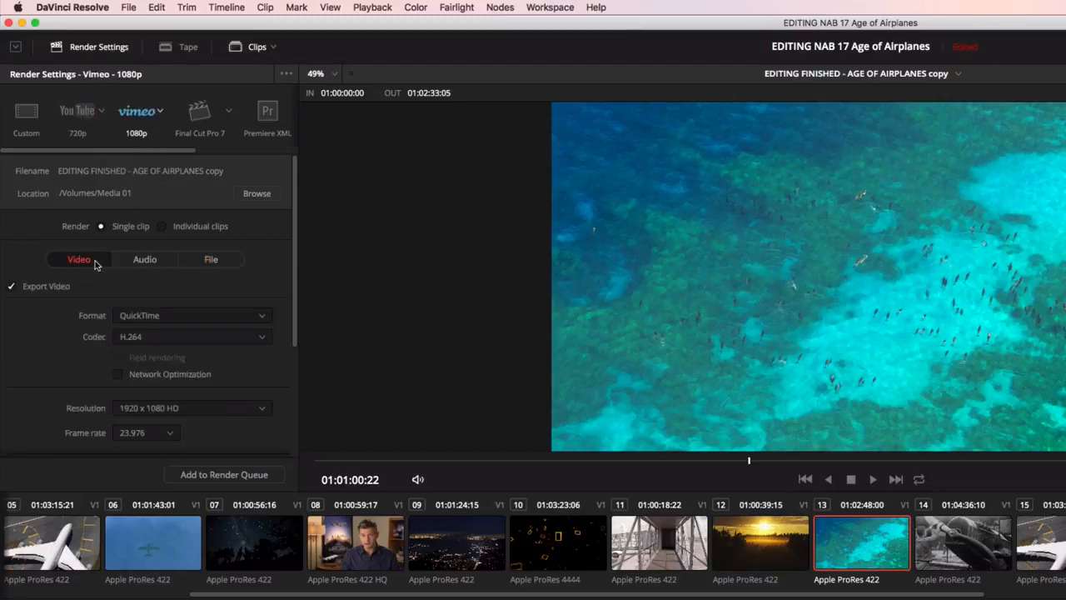
{"action": "left_click", "coordinate": [145, 259]}
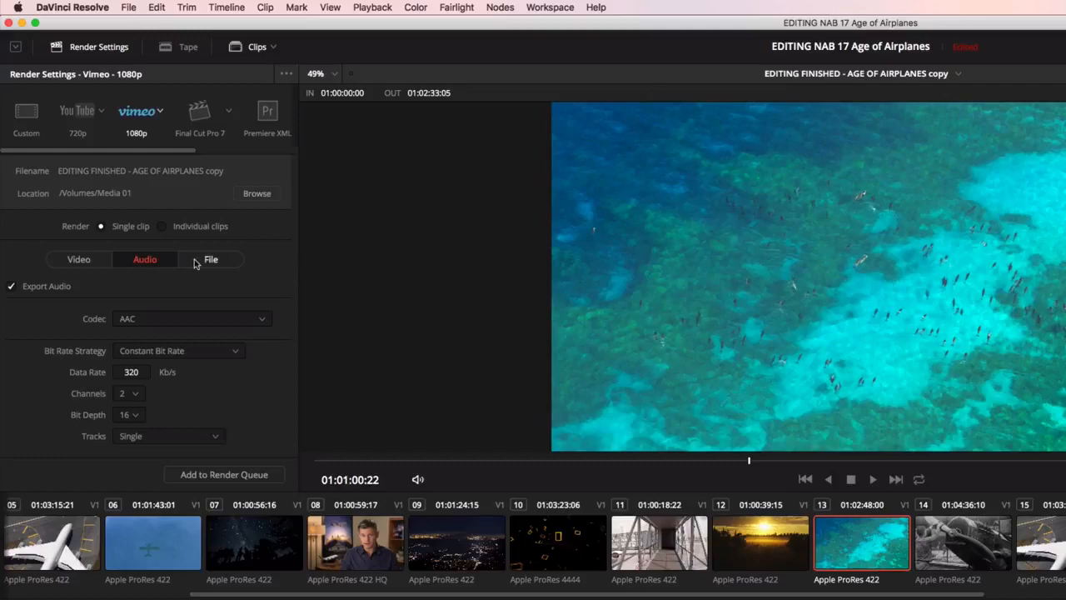
{"action": "left_click", "coordinate": [210, 259]}
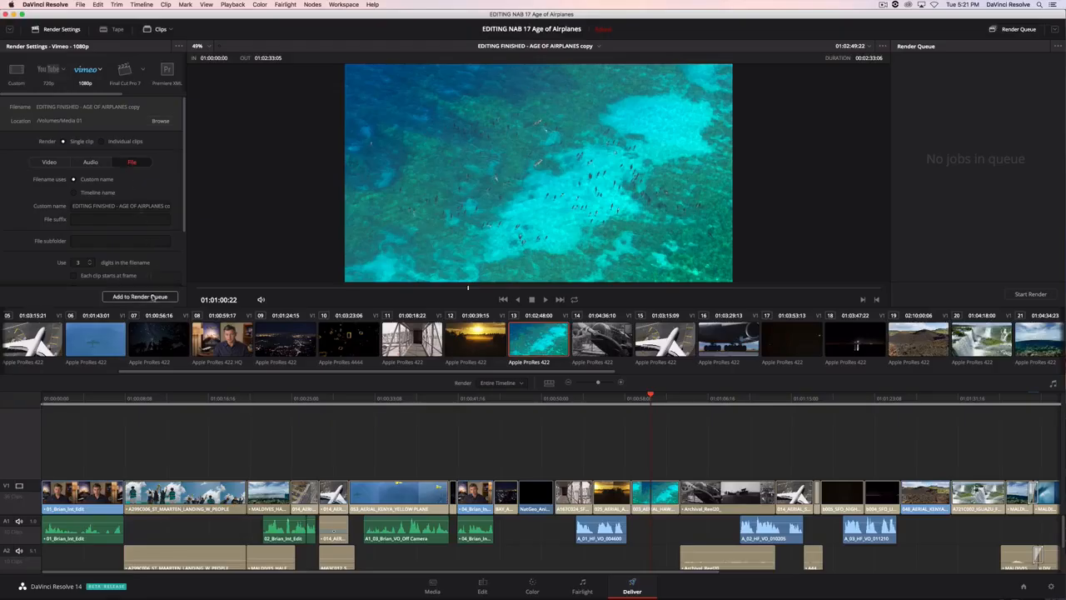
{"action": "left_click", "coordinate": [140, 297]}
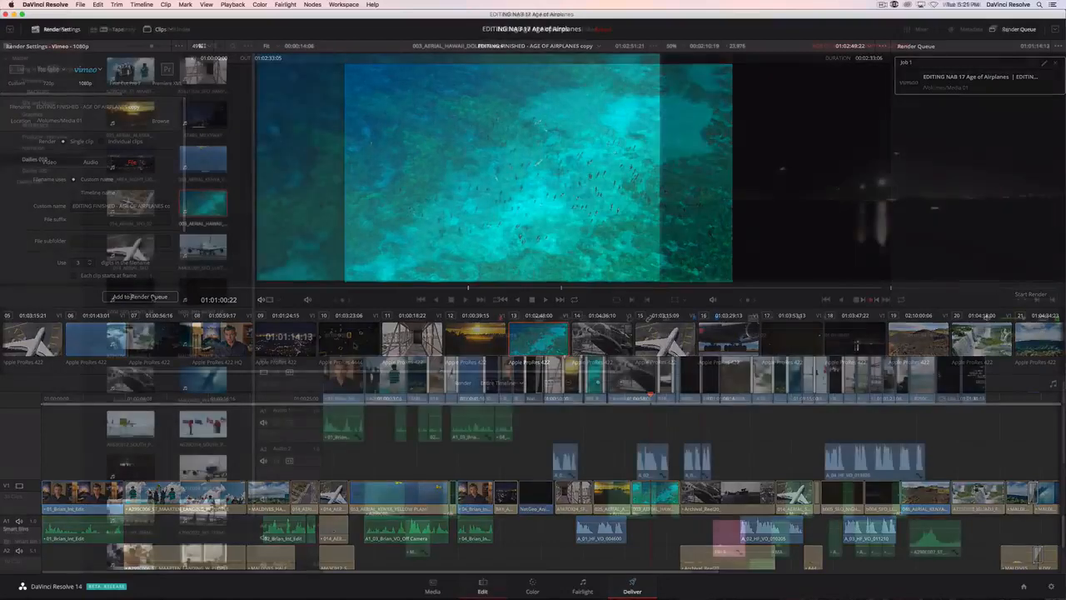
{"action": "left_click", "coordinate": [482, 587]}
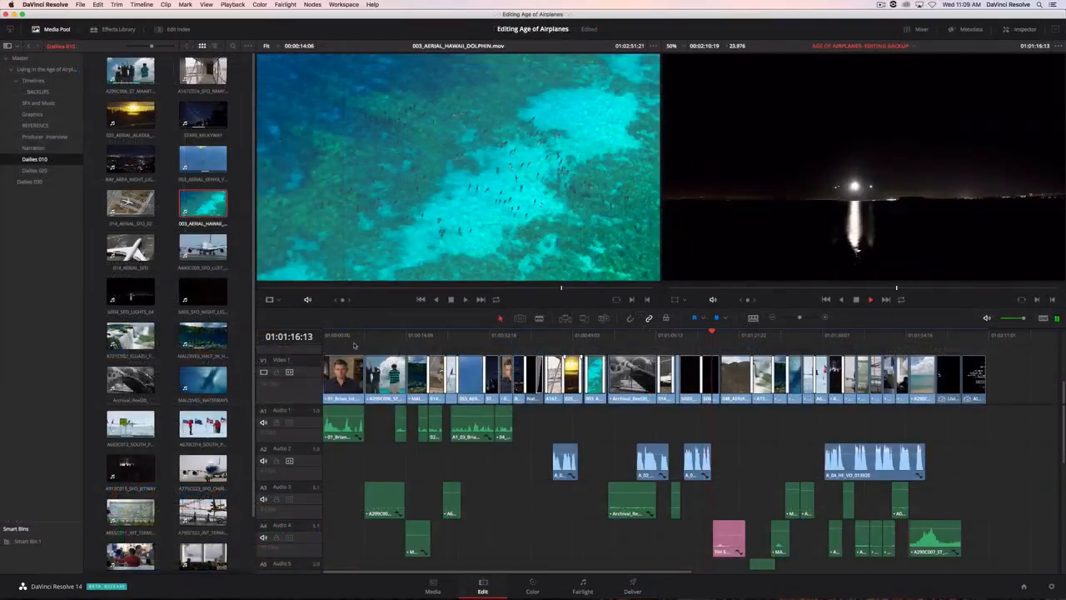